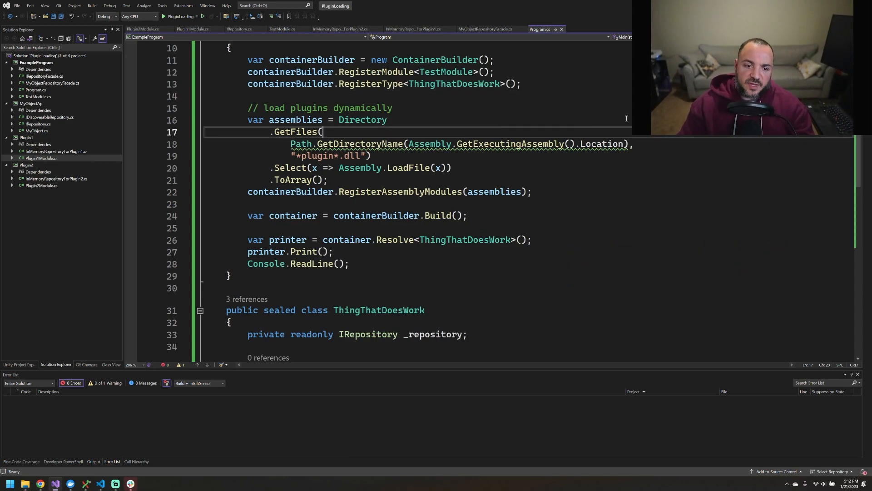
# - Bring up the NexusLabs solution with Facades.cs and its Autofac facade-registration extension
pyautogui.doubleClick(362, 119)
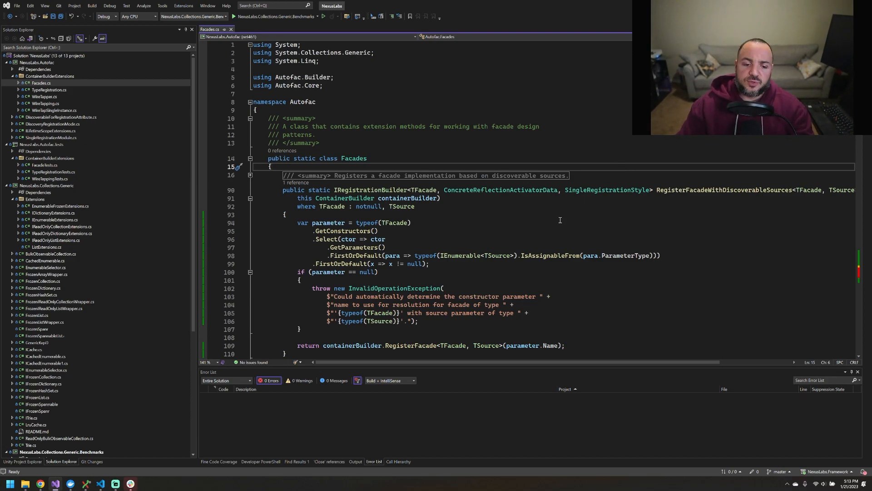
# - Scroll Facades.cs past the XML doc example to the constructor-parameter-name overload at line 190
pyautogui.click(588, 214)
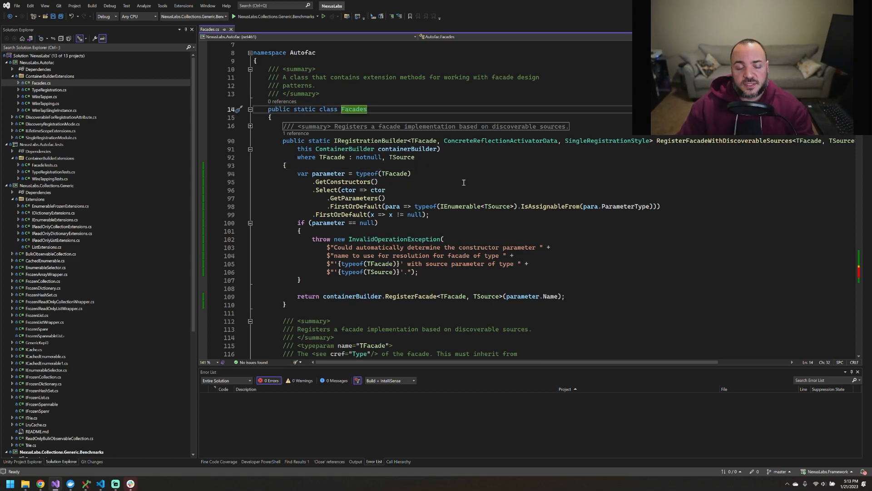
pyautogui.scroll(-3)
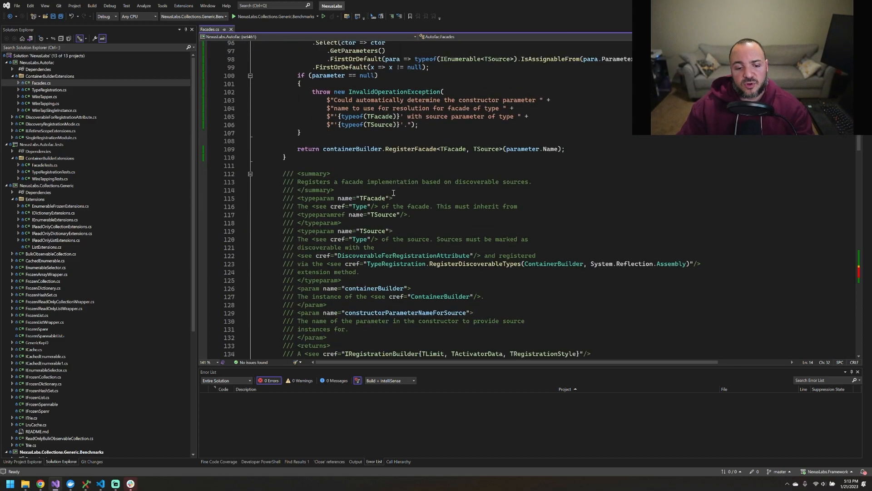
pyautogui.scroll(-3)
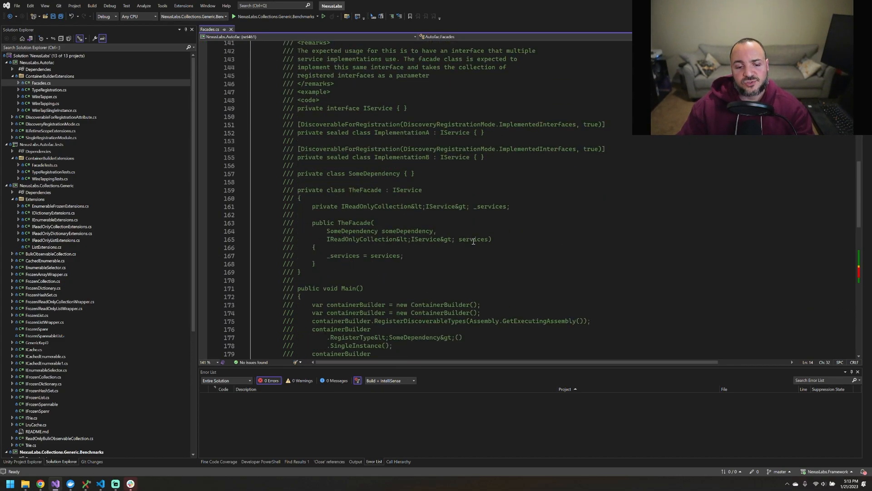
pyautogui.scroll(-3)
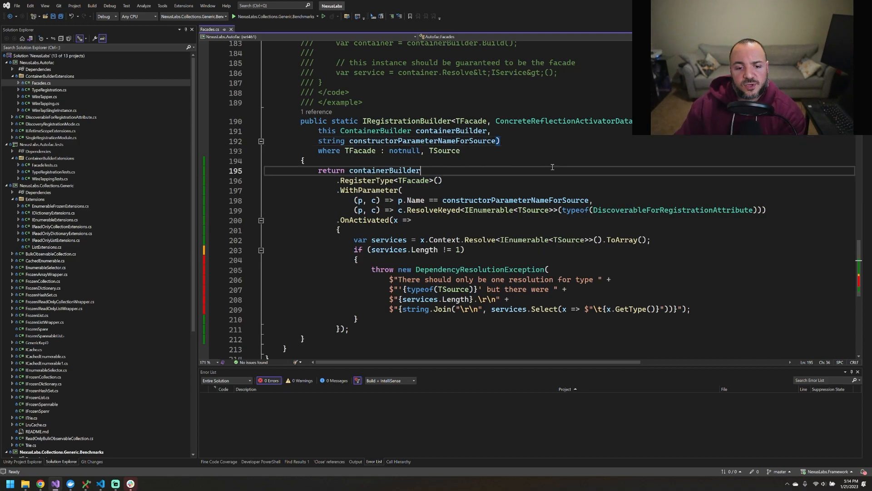
pyautogui.doubleClick(384, 170)
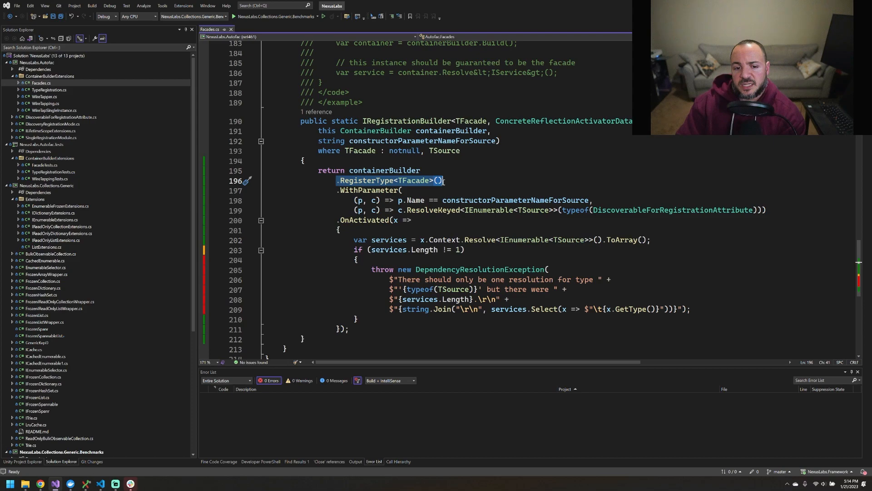
pyautogui.moveTo(465, 149)
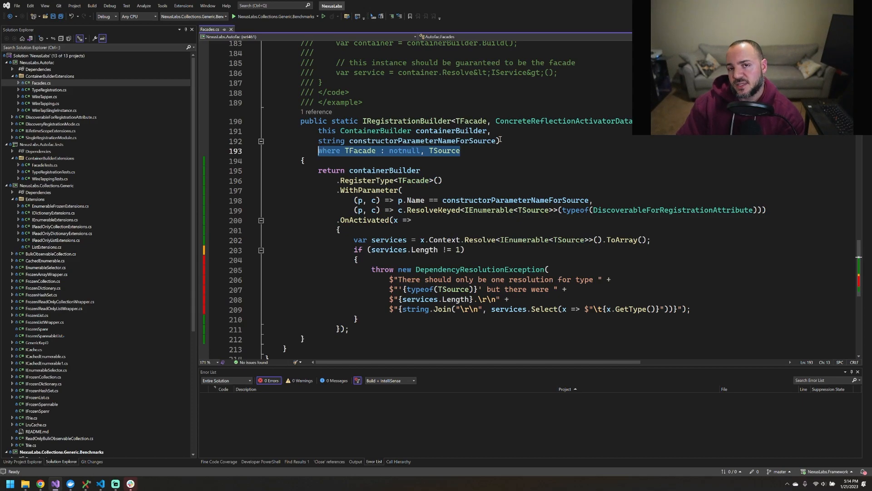
pyautogui.doubleClick(446, 151)
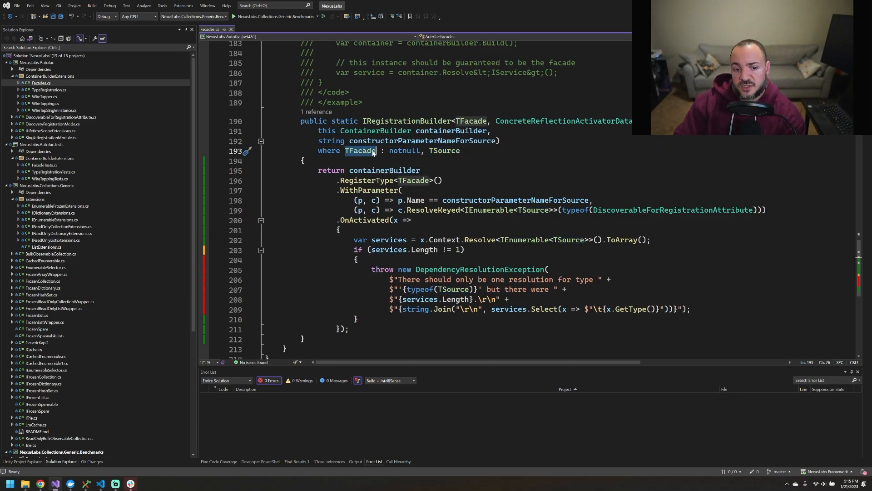
# - Highlight the returned containerBuilder, then show MyObjectRepositoryFacade.cs in the PluginLoading solution
pyautogui.doubleClick(445, 150)
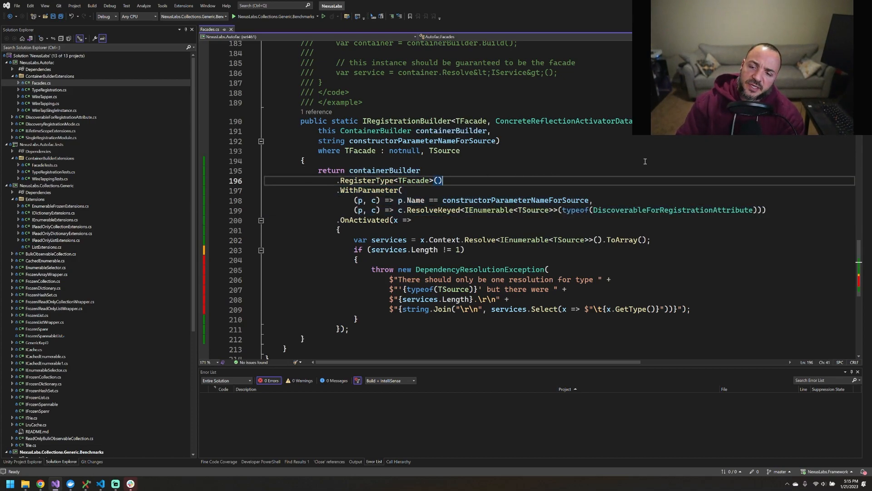
pyautogui.doubleClick(383, 170)
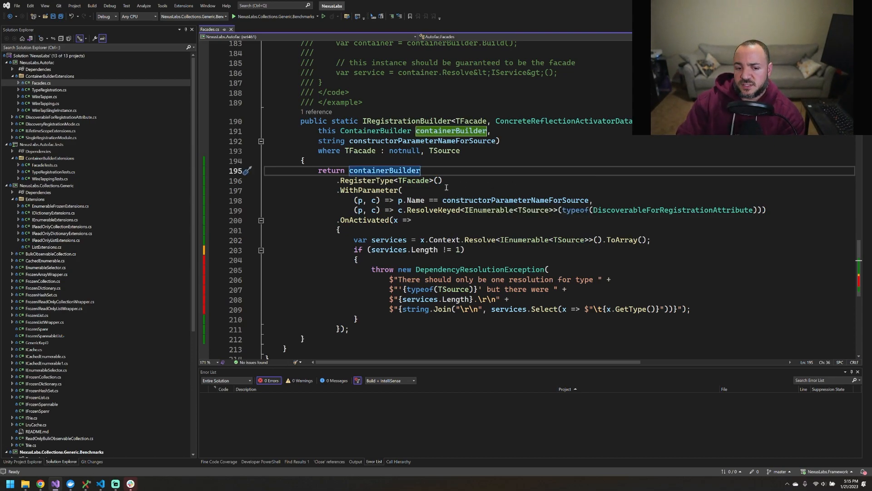
pyautogui.click(513, 161)
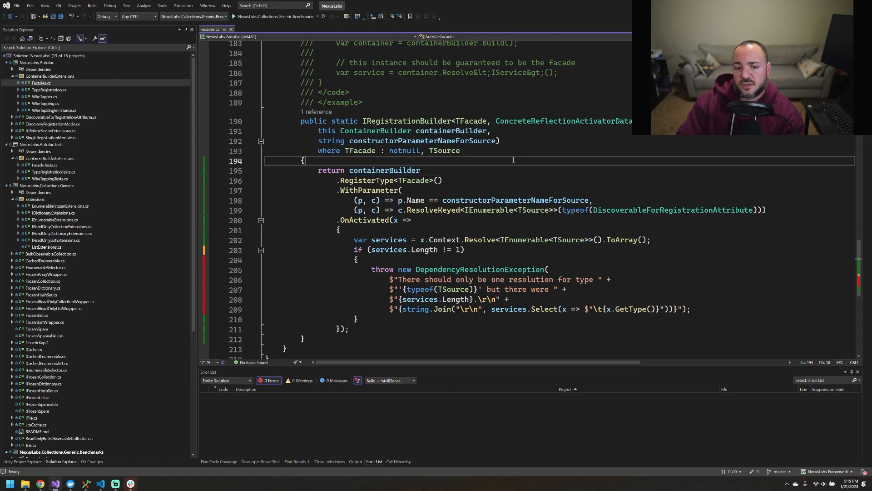
pyautogui.moveTo(473, 173)
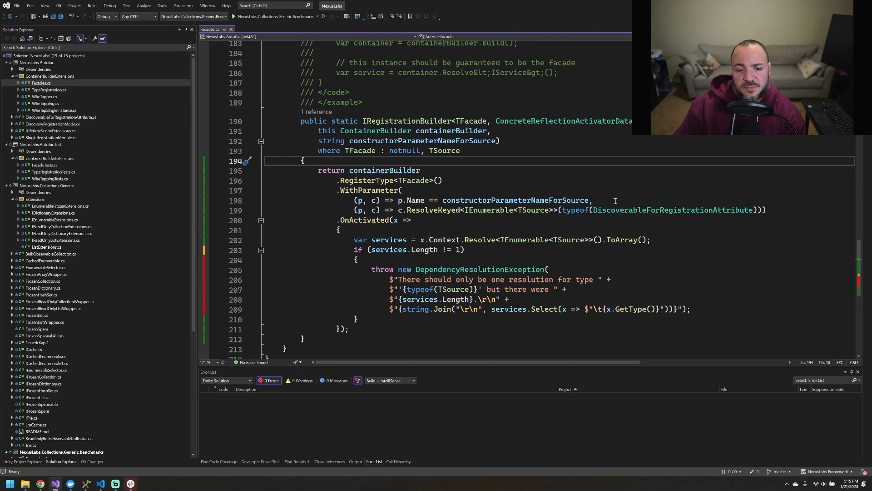
pyautogui.click(444, 181)
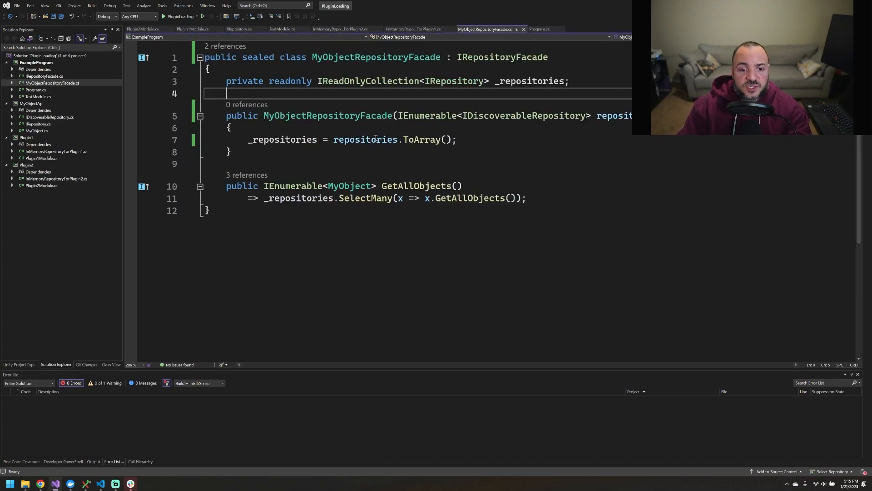
# - Highlight the repositories constructor parameter, then return to the NexusLabs Facades.cs overload
pyautogui.doubleClick(365, 139)
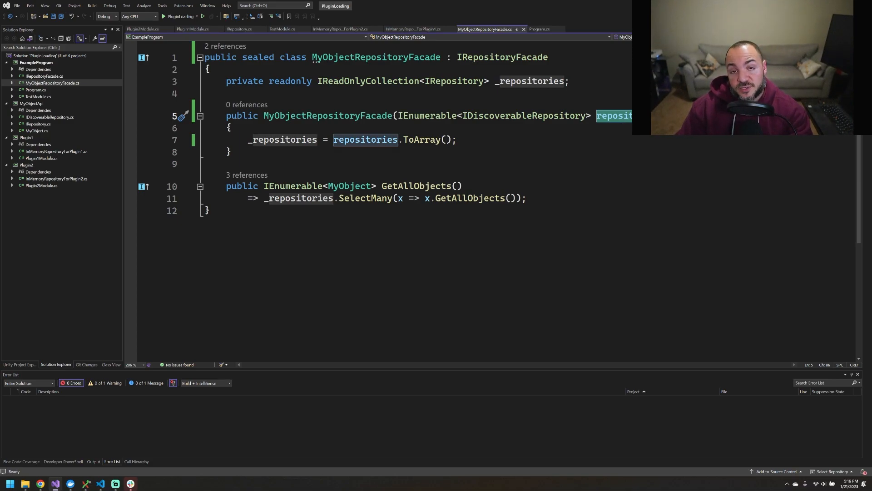
pyautogui.press('alt+tab')
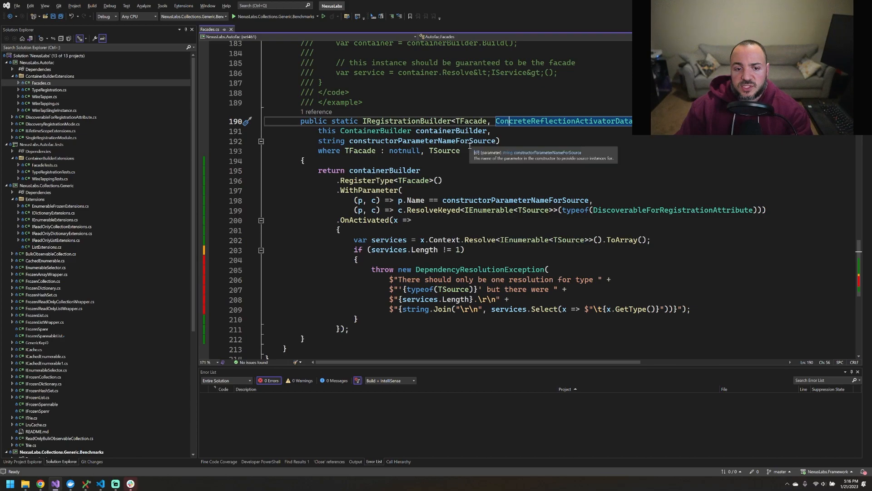
# - Collapse the parameter-inferring overload at line 91, keeping the name-taking overload in view
pyautogui.scroll(3)
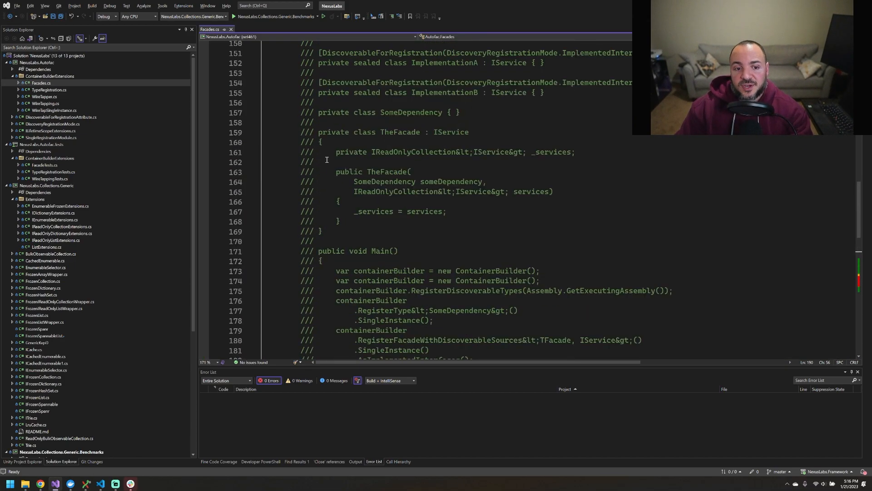
pyautogui.scroll(3)
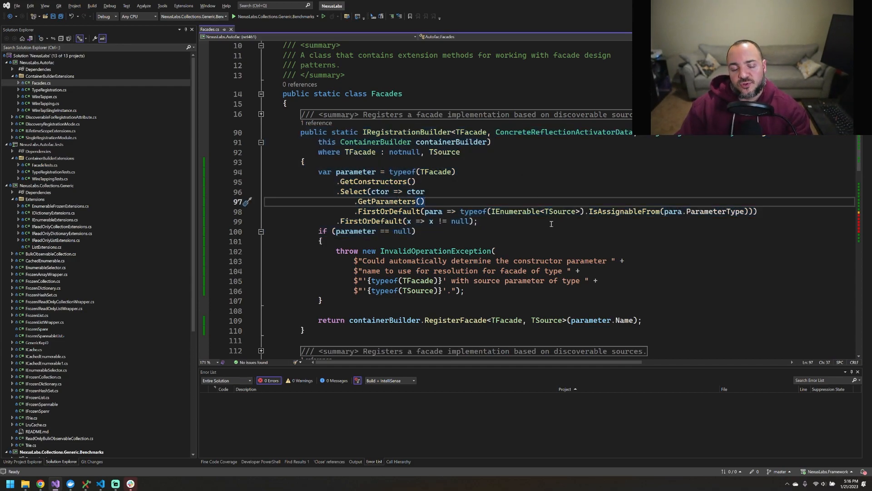
pyautogui.click(261, 141)
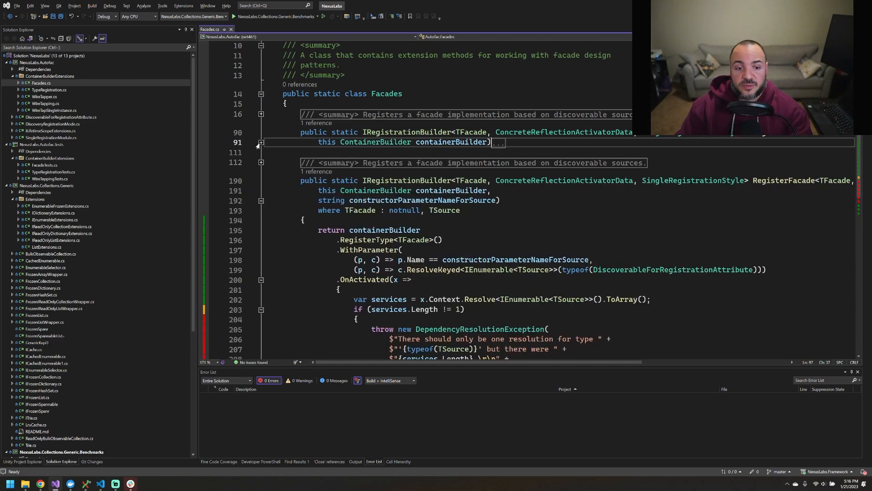
pyautogui.scroll(-3)
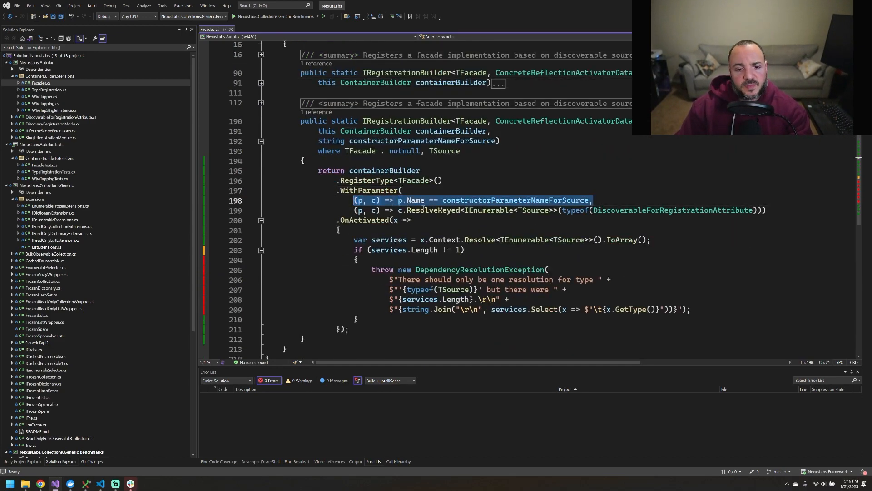
pyautogui.click(596, 201)
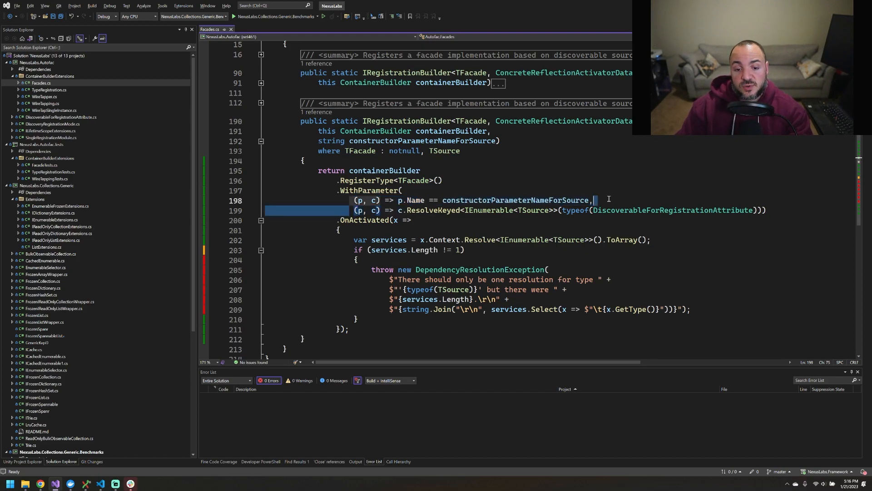
pyautogui.click(678, 210)
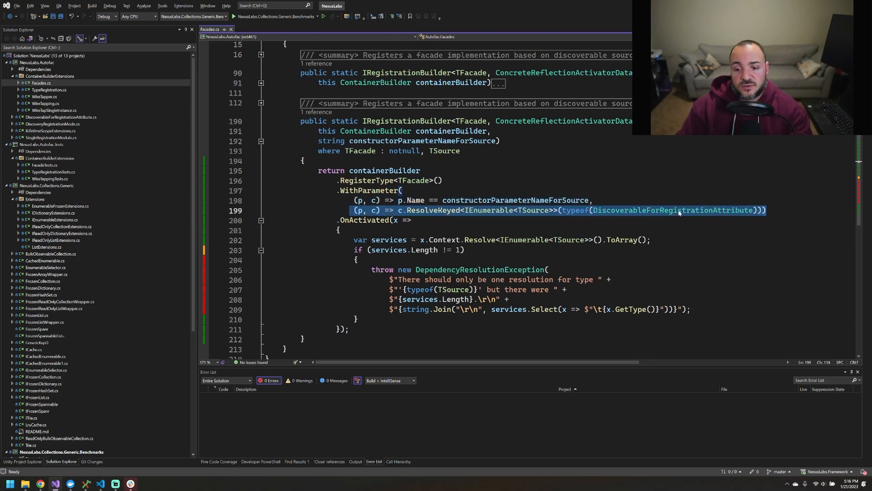
pyautogui.click(592, 200)
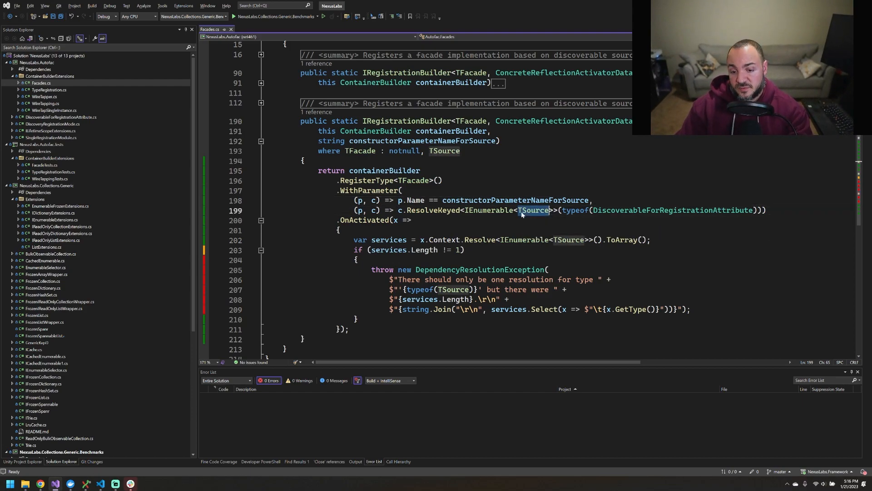
pyautogui.doubleClick(672, 210)
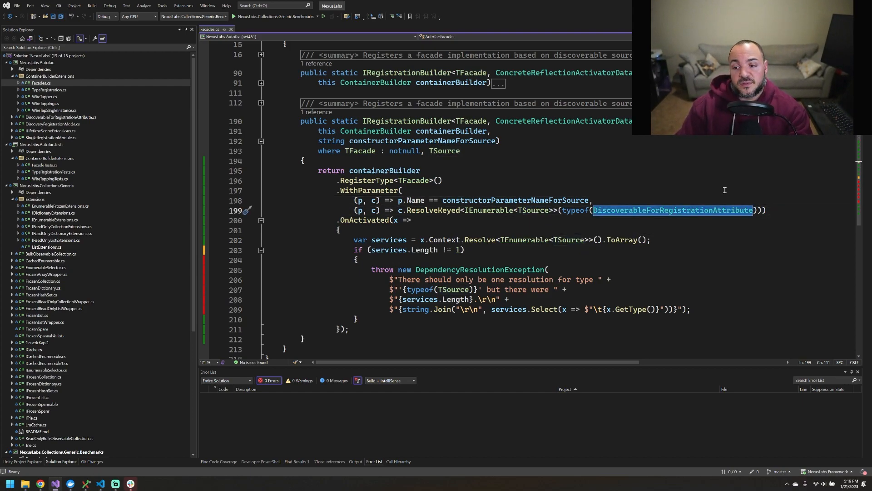
pyautogui.moveTo(716, 190)
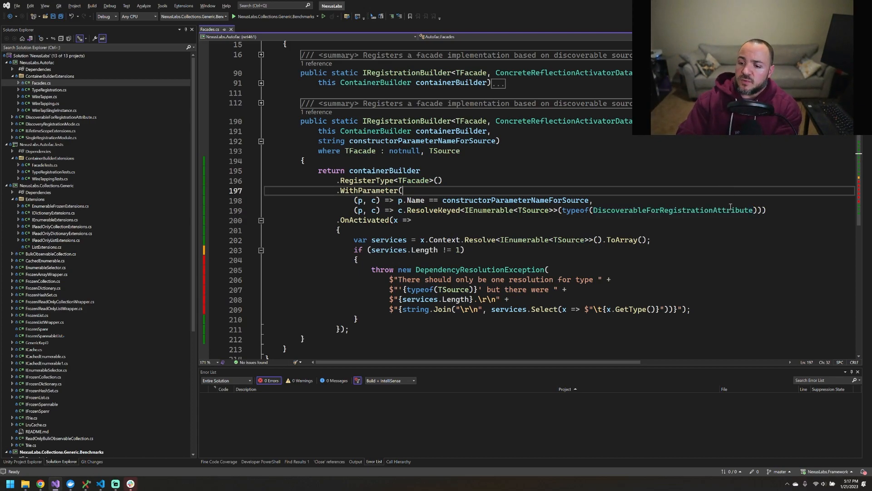
pyautogui.doubleClick(672, 210)
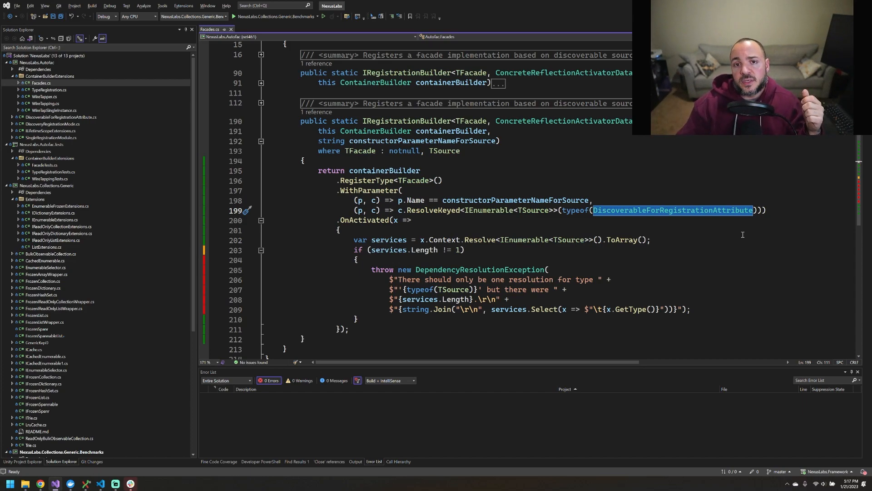
pyautogui.moveTo(704, 159)
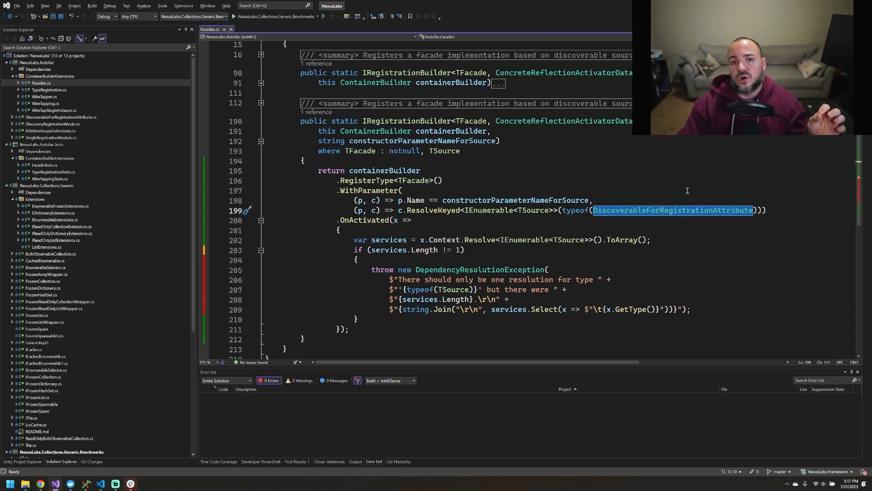
pyautogui.moveTo(674, 184)
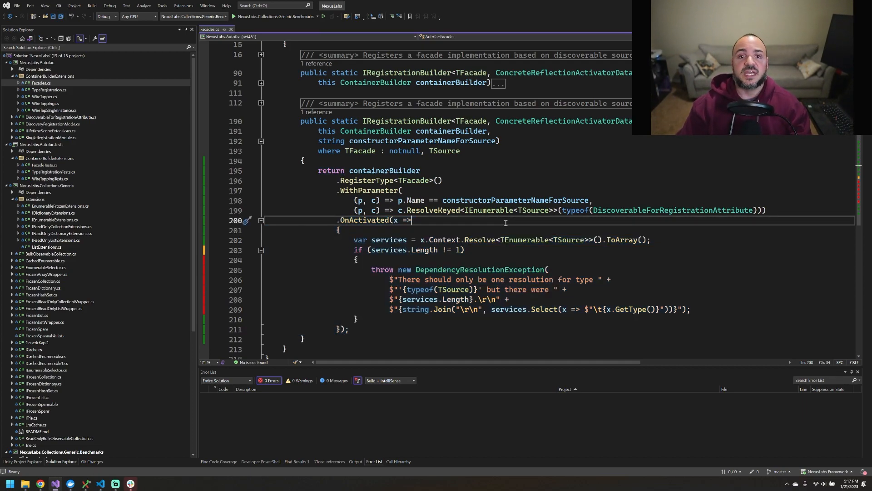
pyautogui.moveTo(405, 291)
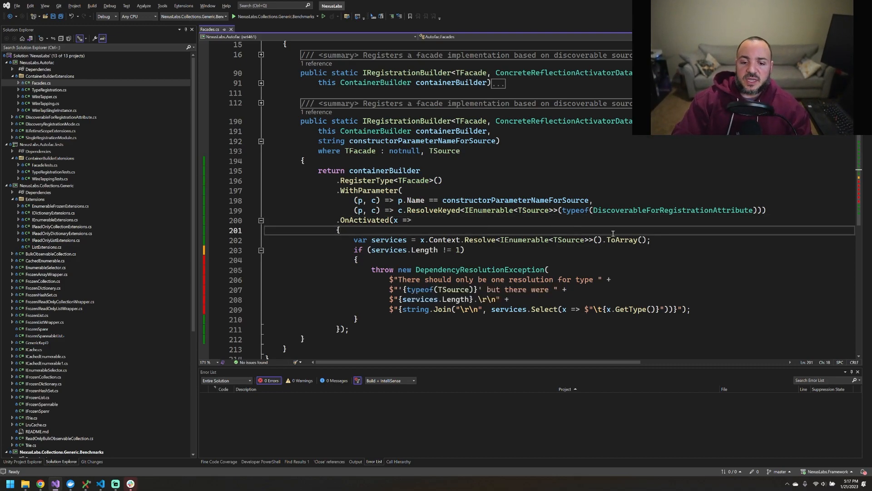
pyautogui.moveTo(479, 239)
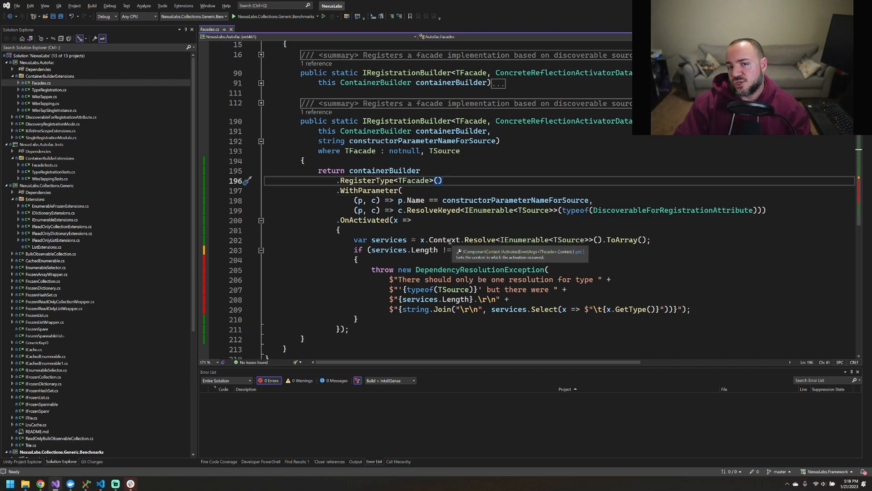
pyautogui.moveTo(485, 253)
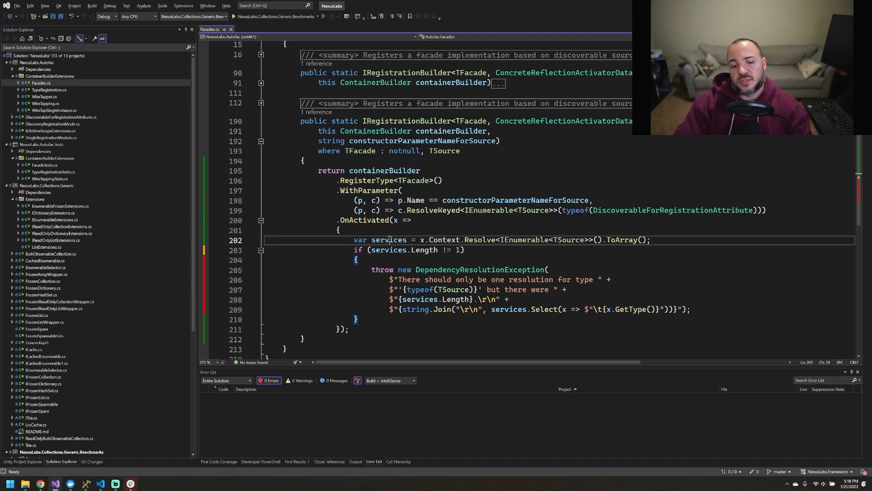
# - Open TypeRegistration.cs at RegisterDiscoverableTypes, which registers DiscoverableForRegistration-marked types
pyautogui.doubleClick(388, 239)
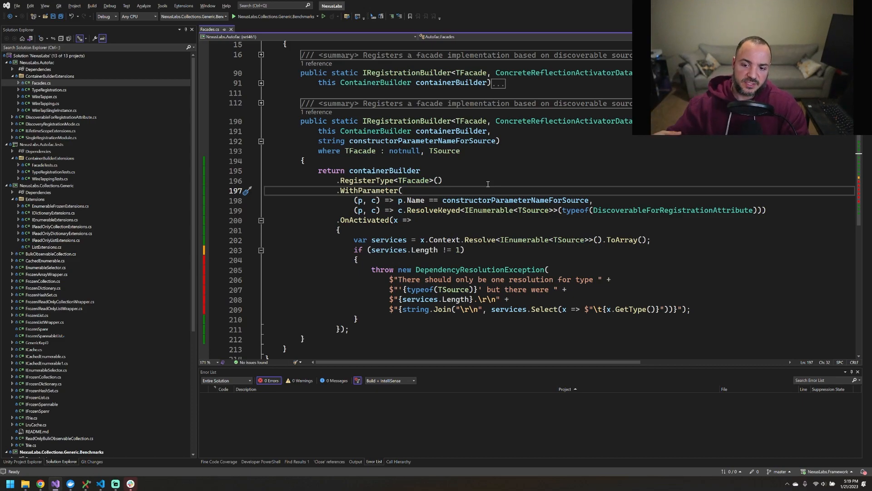
pyautogui.click(421, 170)
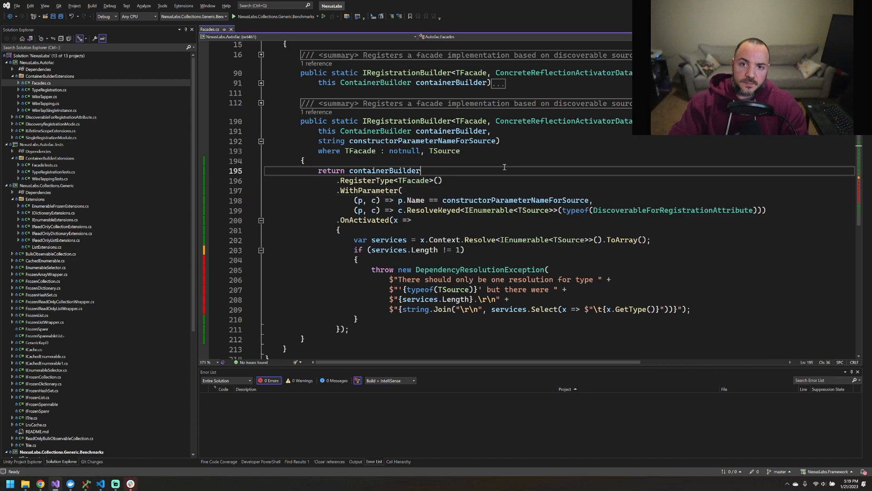
pyautogui.click(304, 161)
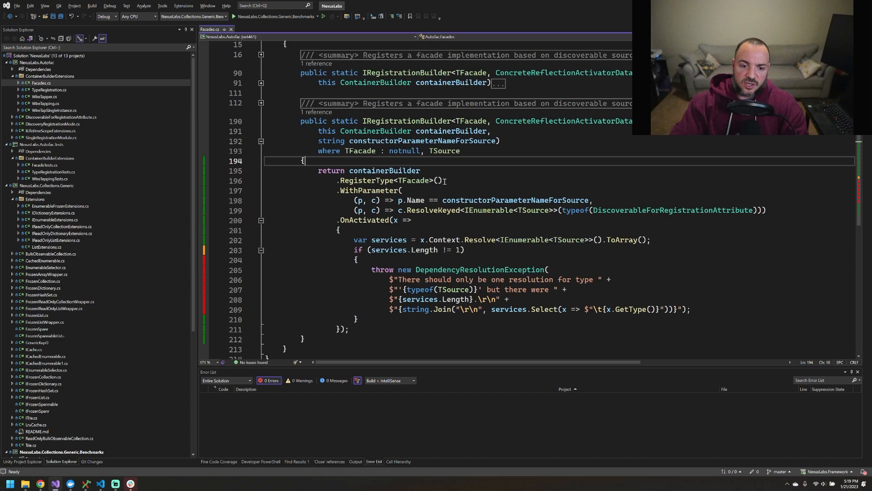
pyautogui.moveTo(293, 150)
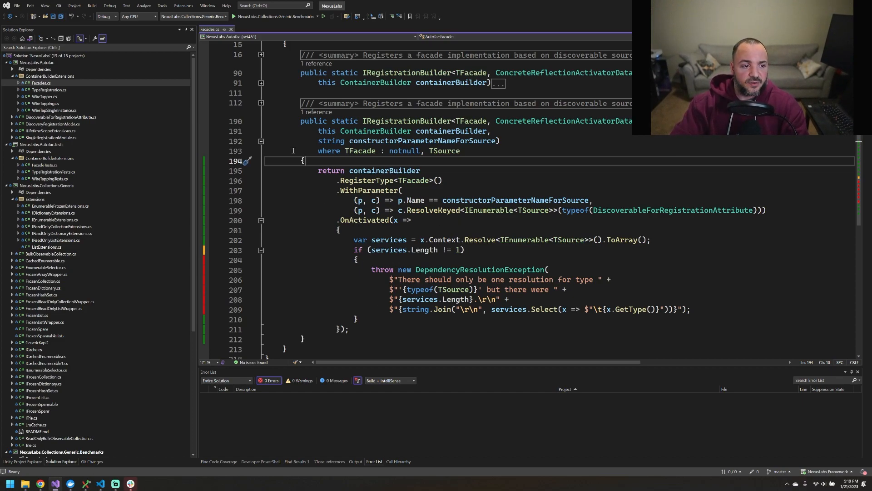
pyautogui.doubleClick(671, 211)
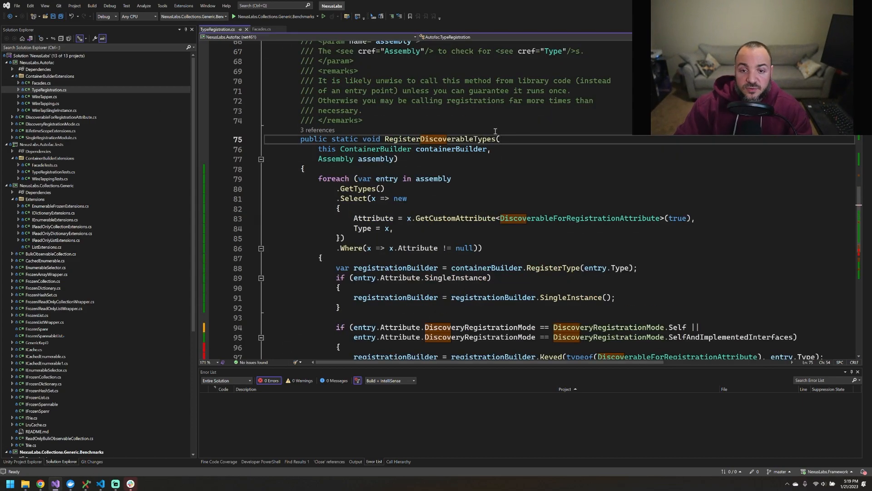
pyautogui.click(394, 159)
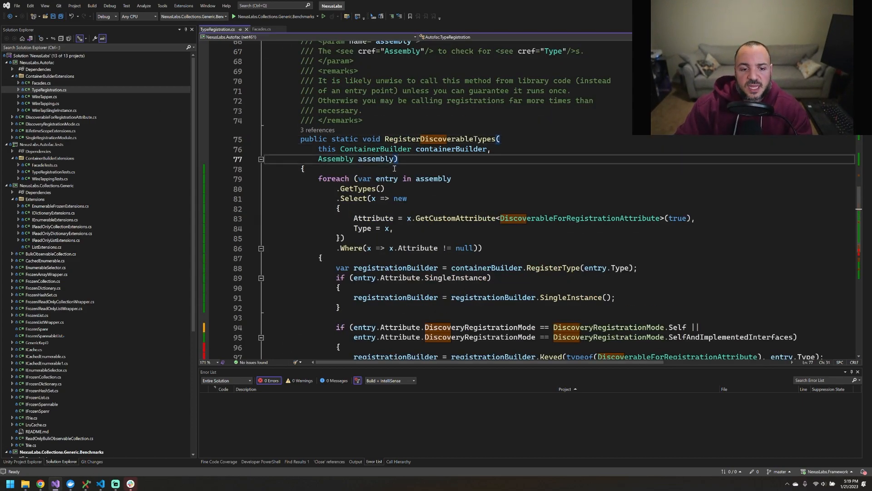
pyautogui.scroll(-3)
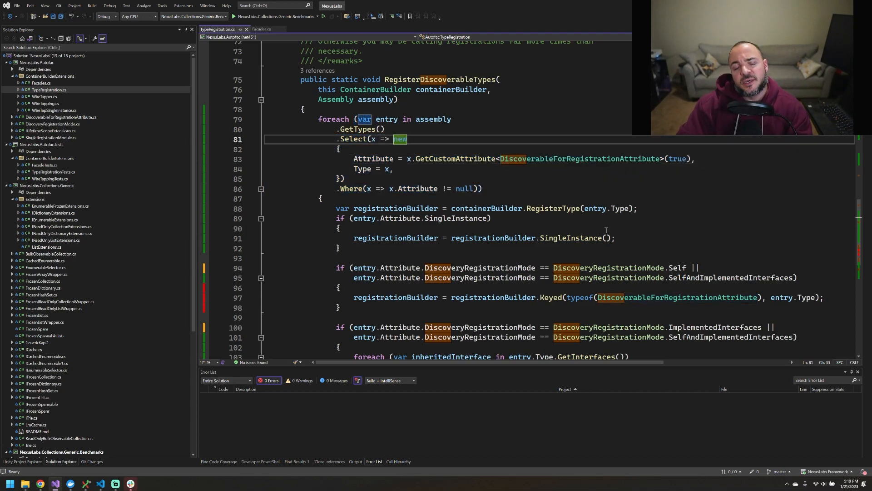
pyautogui.moveTo(674, 225)
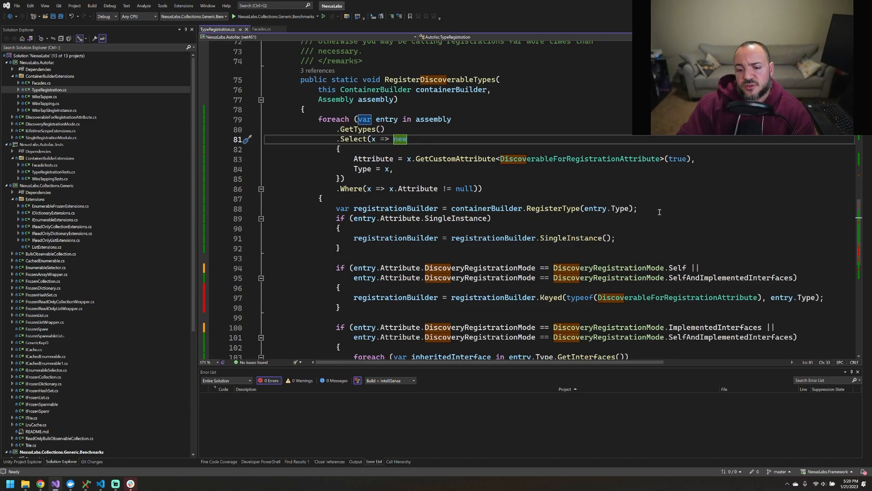
pyautogui.click(628, 238)
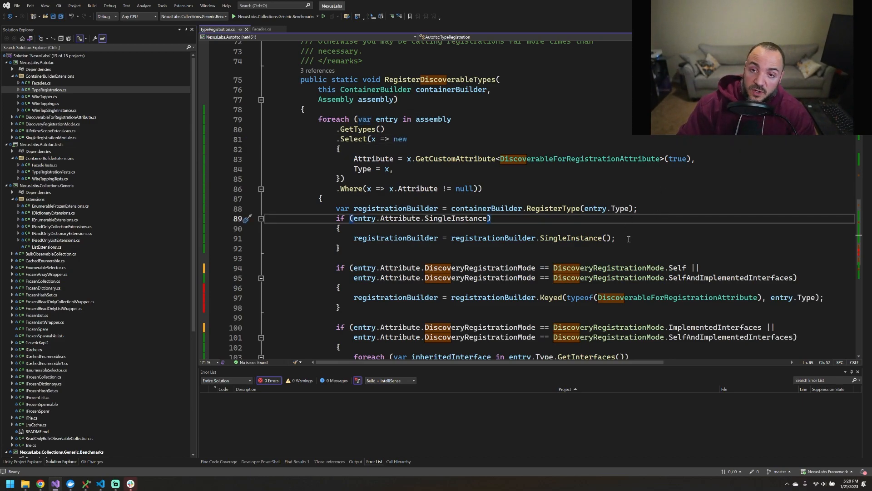
pyautogui.click(339, 248)
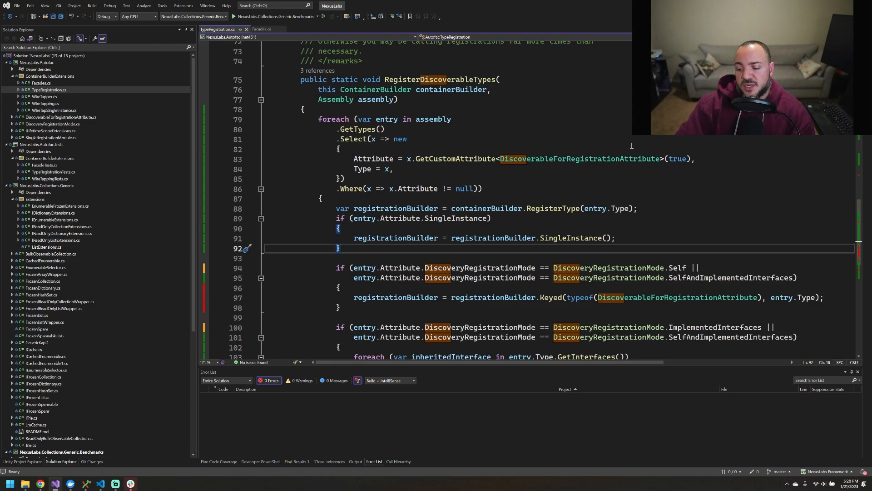
pyautogui.moveTo(719, 246)
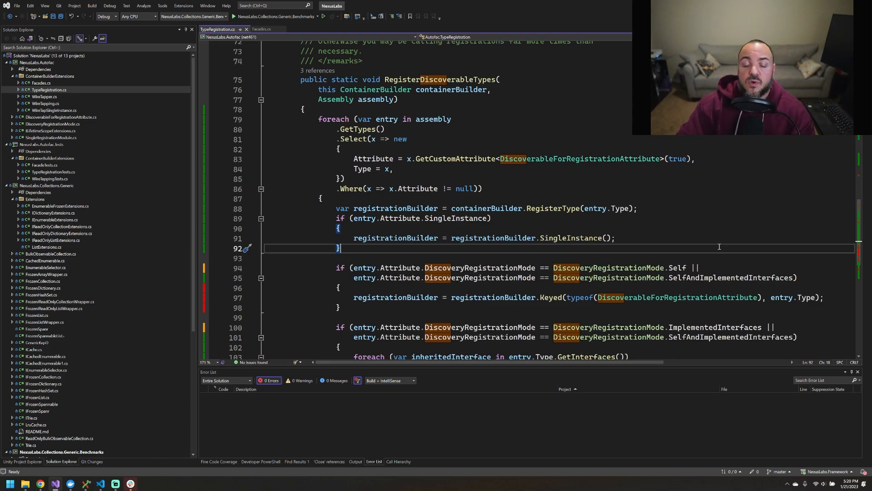
pyautogui.moveTo(736, 256)
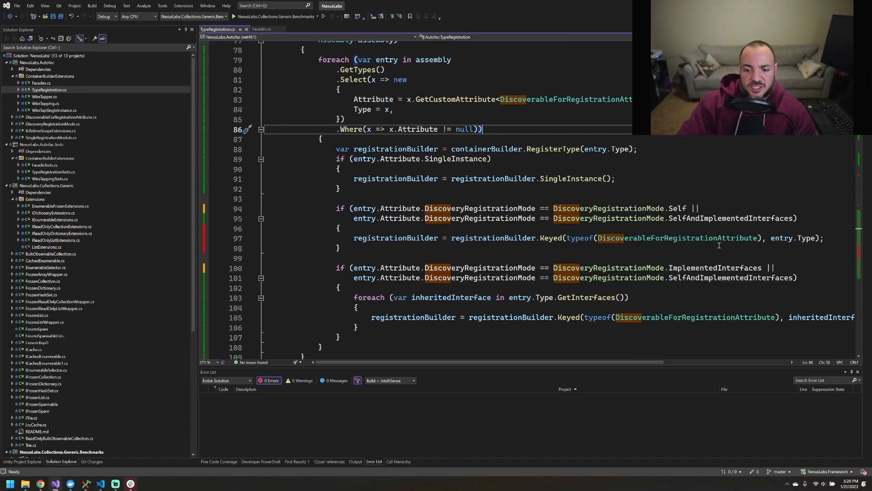
pyautogui.moveTo(732, 186)
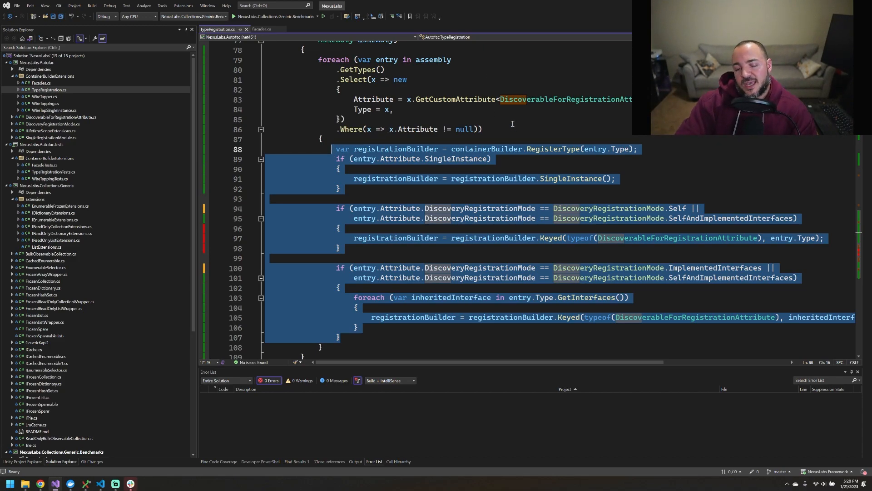
# - Deselect the registration loop body and switch to the PluginLoading window's NuGet: ExampleProgram tab
pyautogui.click(412, 255)
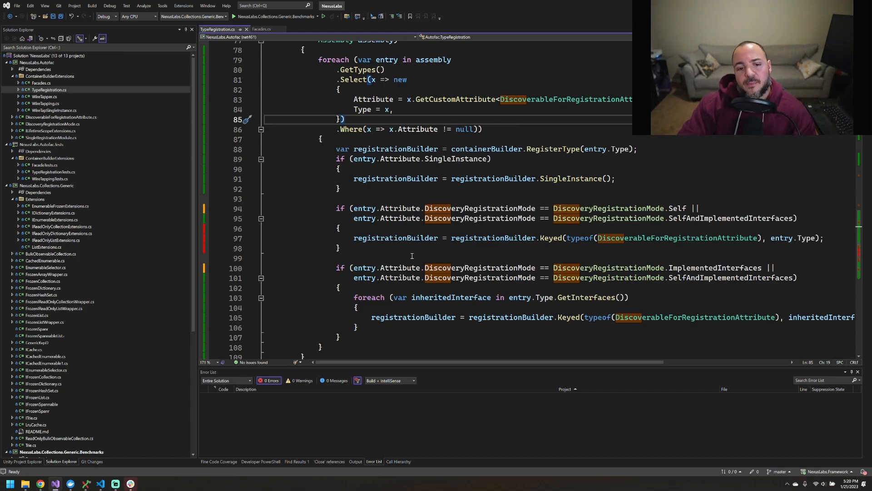
pyautogui.moveTo(507, 137)
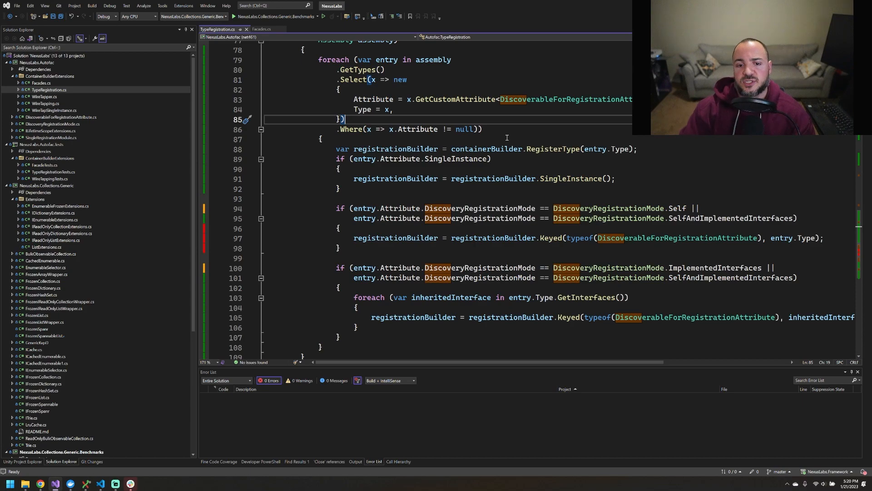
pyautogui.click(478, 129)
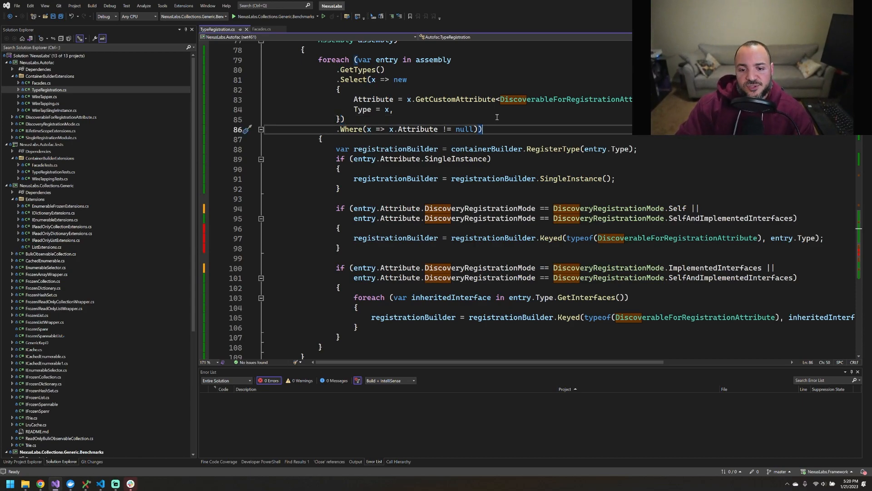
pyautogui.moveTo(552, 148)
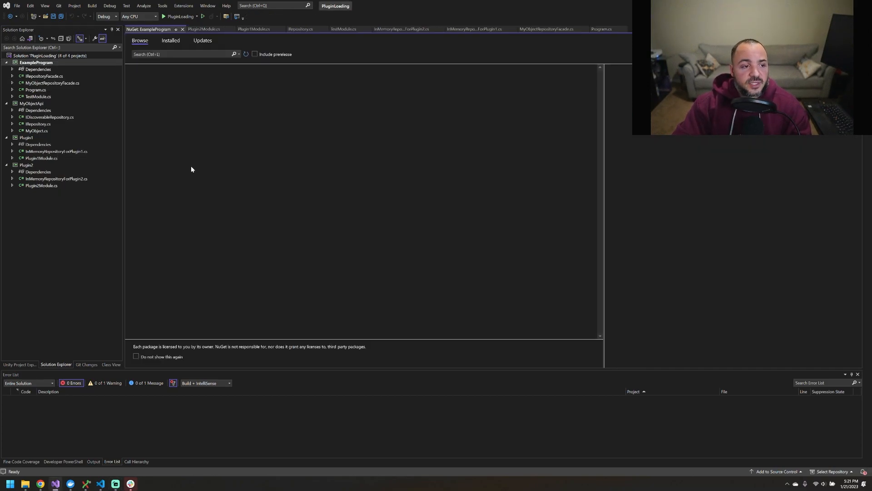
# - Permanently delete Plugin1Module.cs and Plugin2Module.cs from the two plugin projects
pyautogui.click(173, 54)
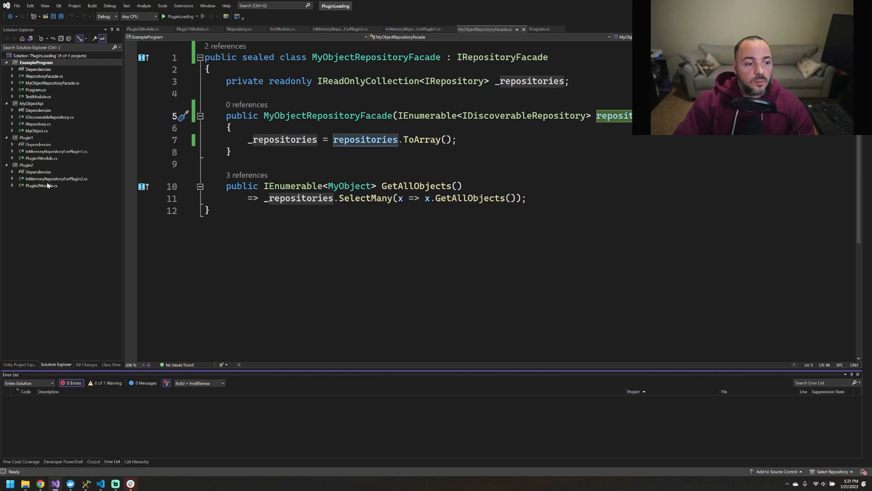
pyautogui.doubleClick(41, 185)
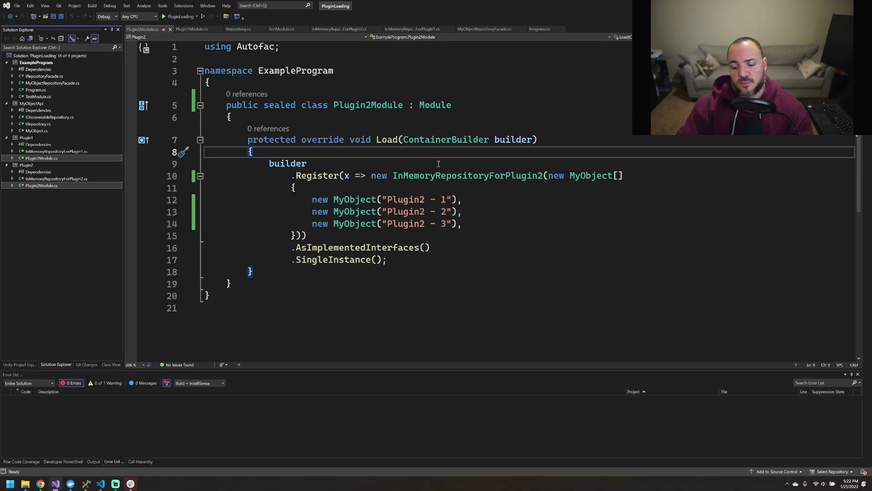
pyautogui.press('Delete')
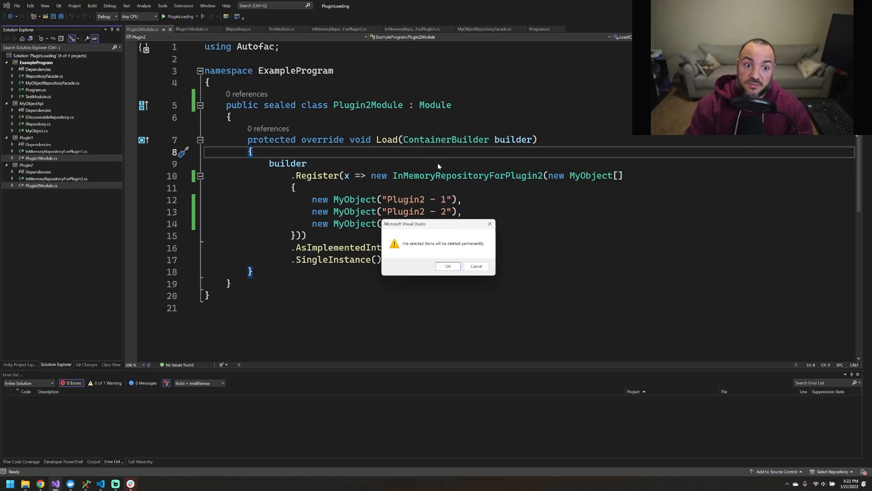
pyautogui.click(448, 266)
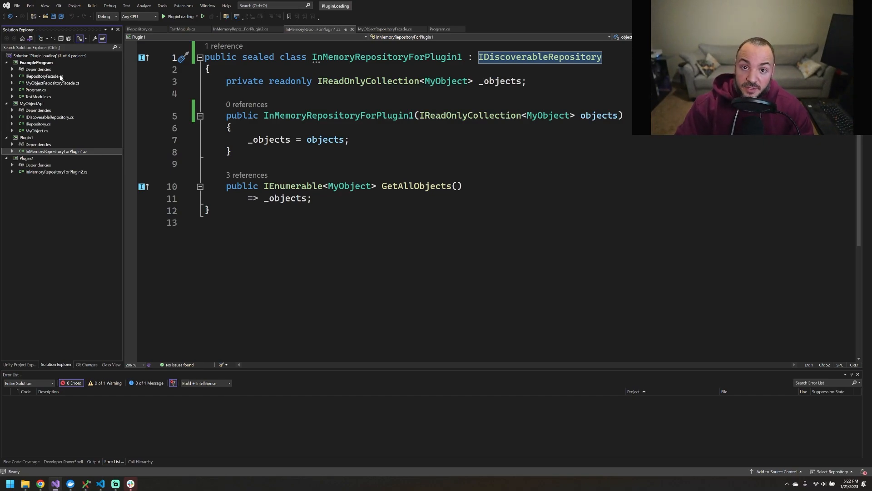
# - Delete IRepositoryFacade.cs and IDiscoverableRepository.cs, switching both plugin repositories to IRepository
pyautogui.click(44, 76)
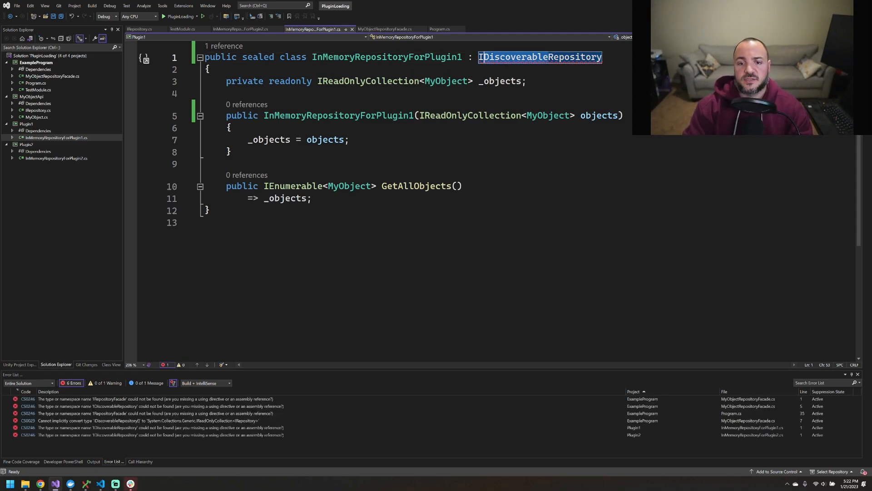
pyautogui.write('IRepositoryForPlugin2 : IDiscoverableRepository')
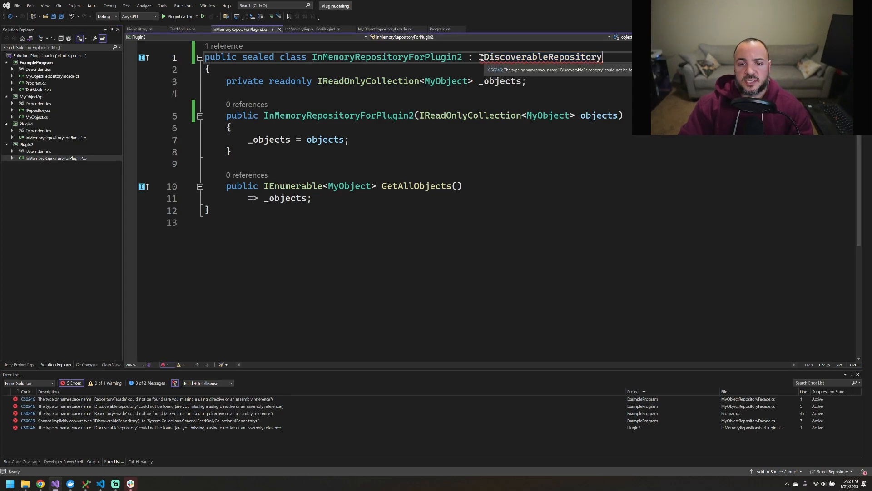
pyautogui.write('IRepository')
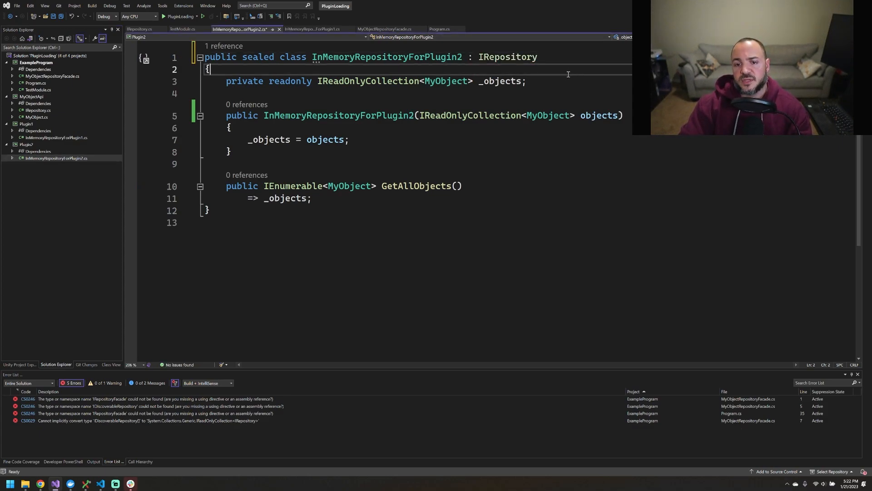
# - Make MyObjectRepositoryFacade implement IRepository and check the remaining Program.cs error
pyautogui.click(384, 29)
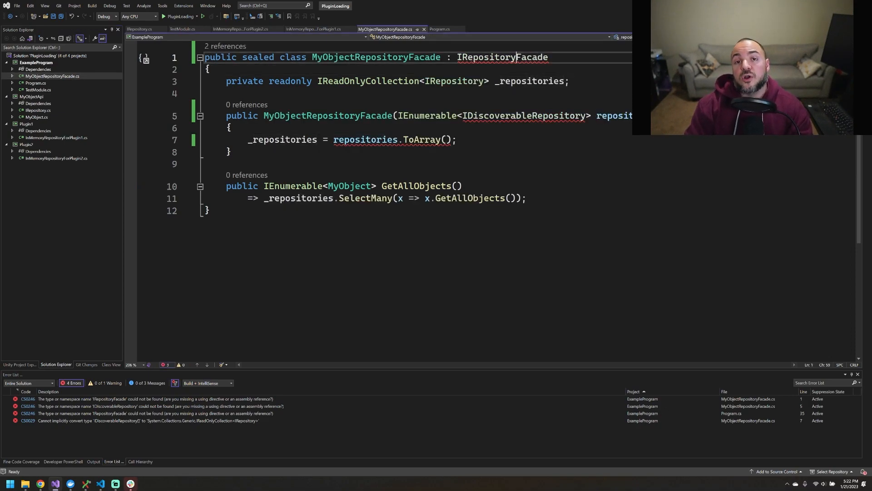
pyautogui.press('Backspace')
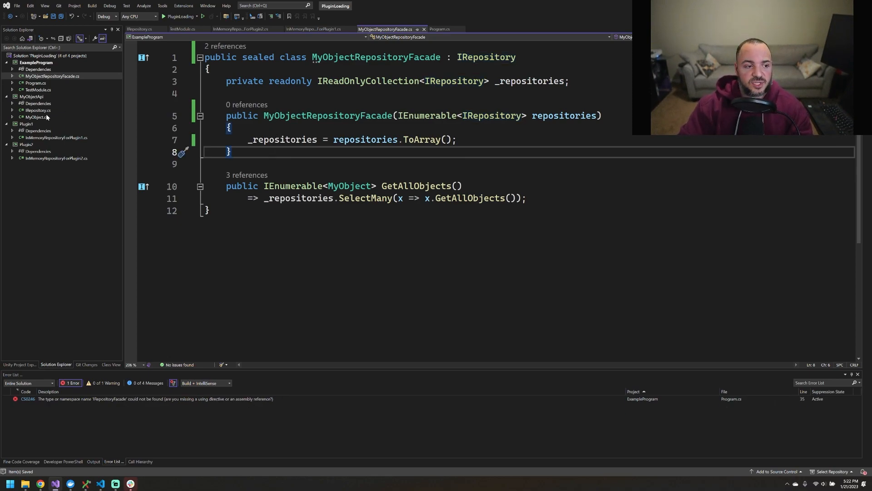
pyautogui.moveTo(139, 401)
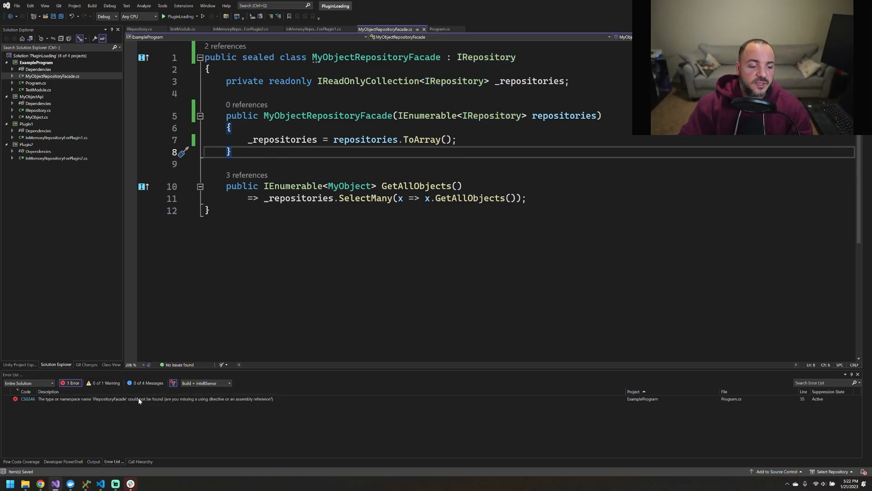
pyautogui.click(439, 29)
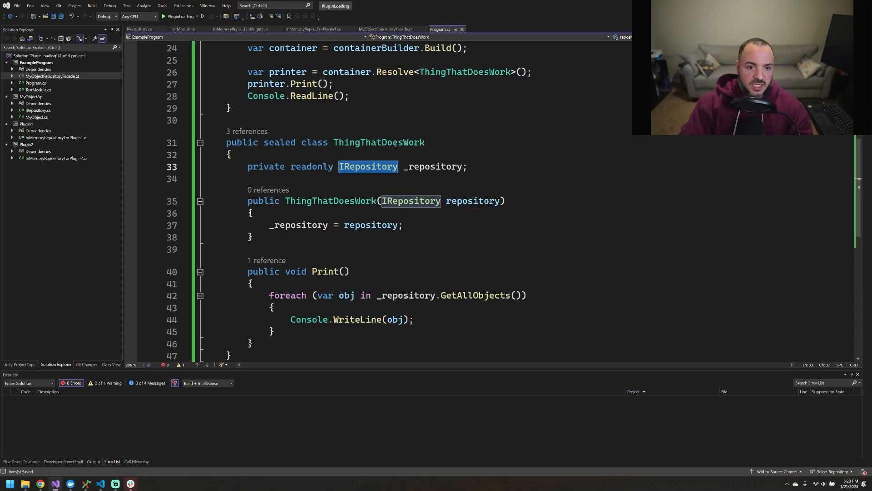
pyautogui.scroll(3)
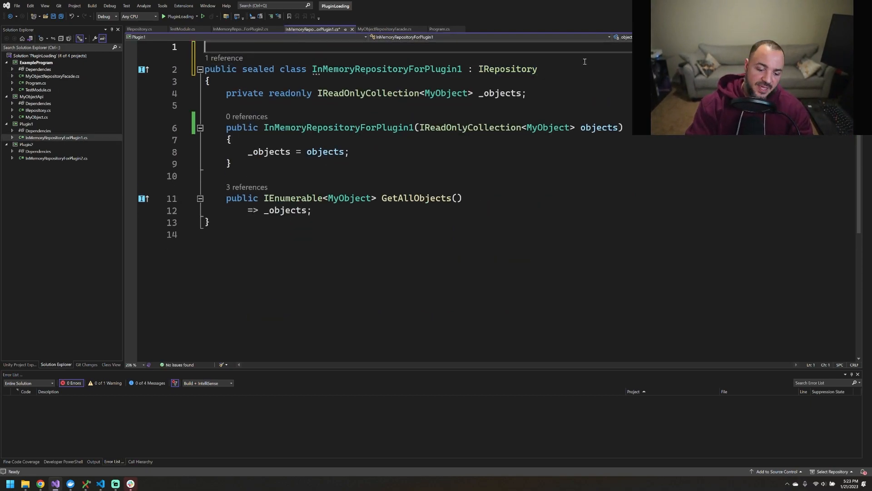
# - Begin a [Discover attribute on Plugin1 and search Plugin1's NuGet packages for 'nexus'
pyautogui.write('[D')
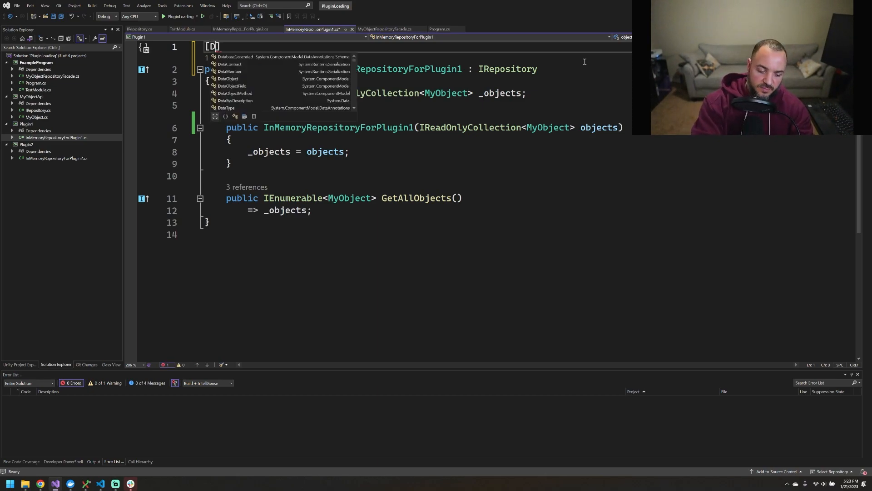
pyautogui.write('iscover')
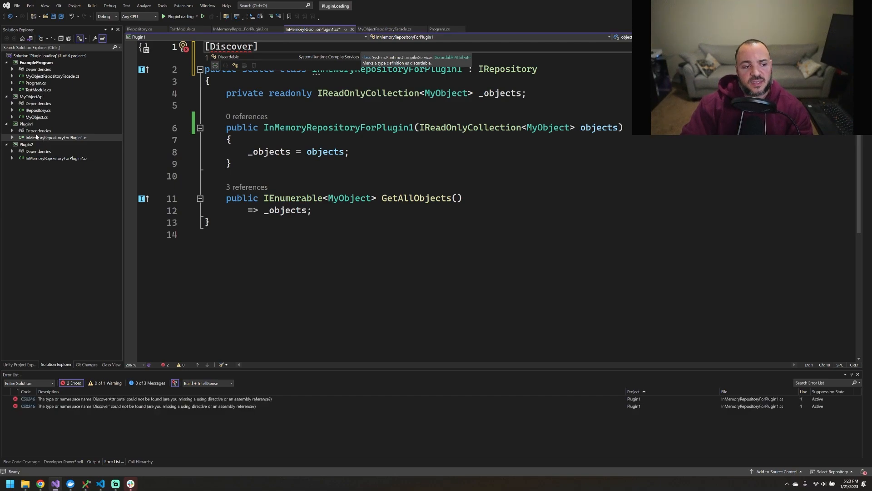
pyautogui.rightClick(25, 123)
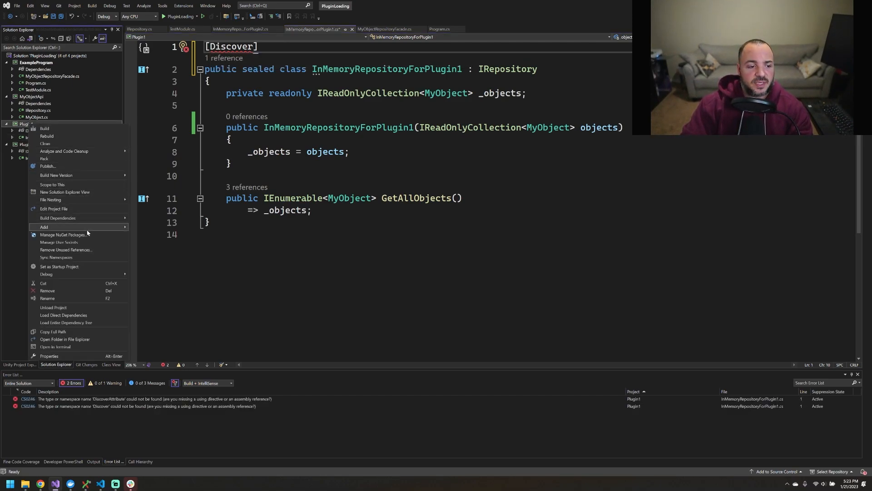
pyautogui.click(63, 234)
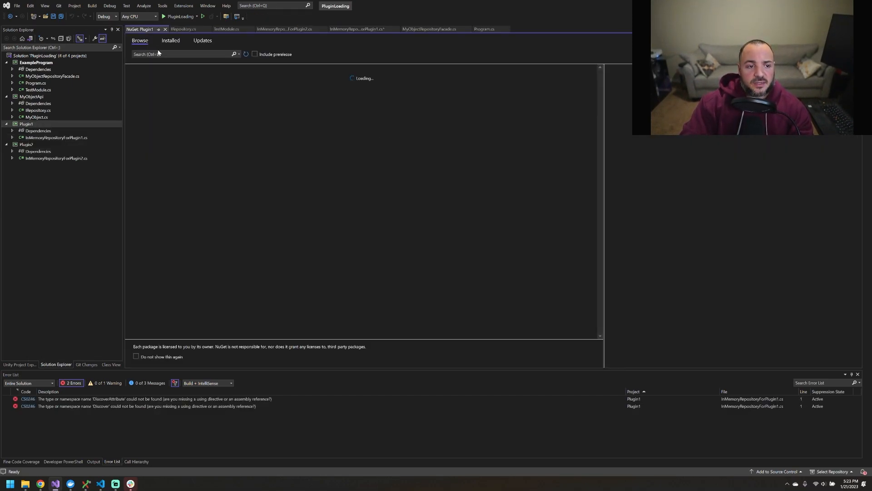
pyautogui.write('nexuslabs.A')
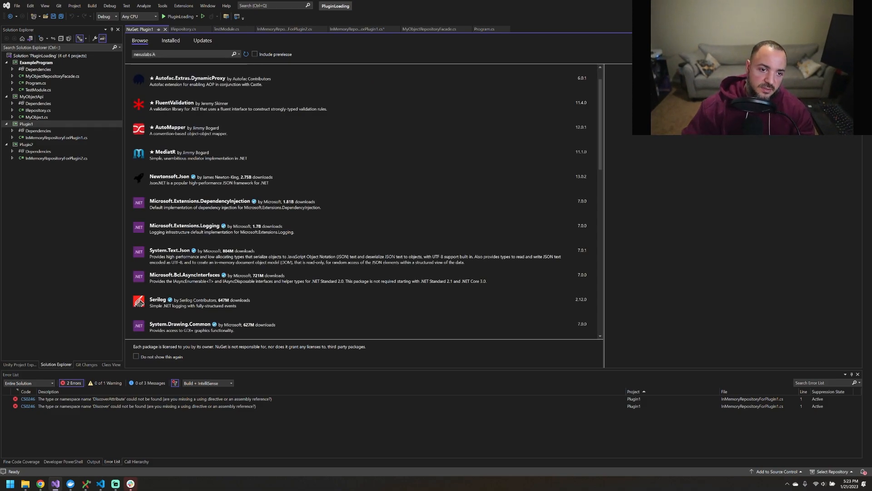
# - Finish the DiscoverableForRegistration(DiscoveryRegistrationMode.ImplementedInterfaces, ...) attribute on InMemoryRepositoryForPlugin1
pyautogui.click(356, 29)
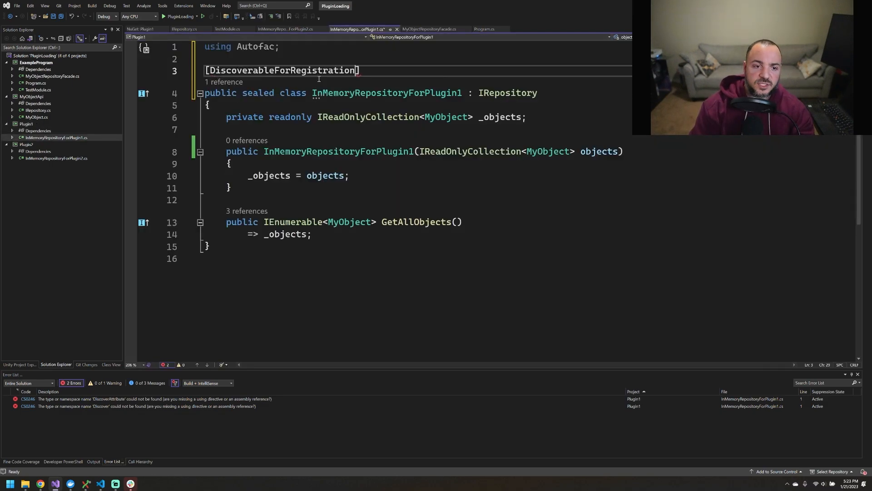
pyautogui.write('()')
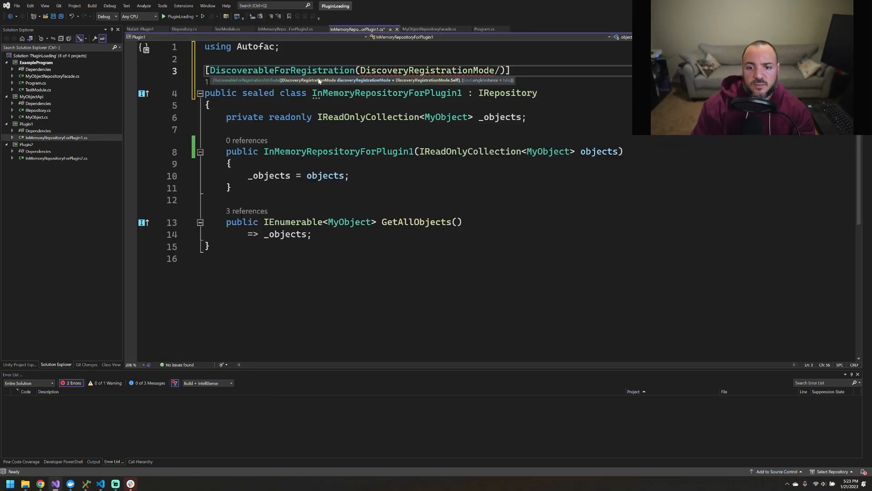
pyautogui.write('.ImplementedInterfaces')
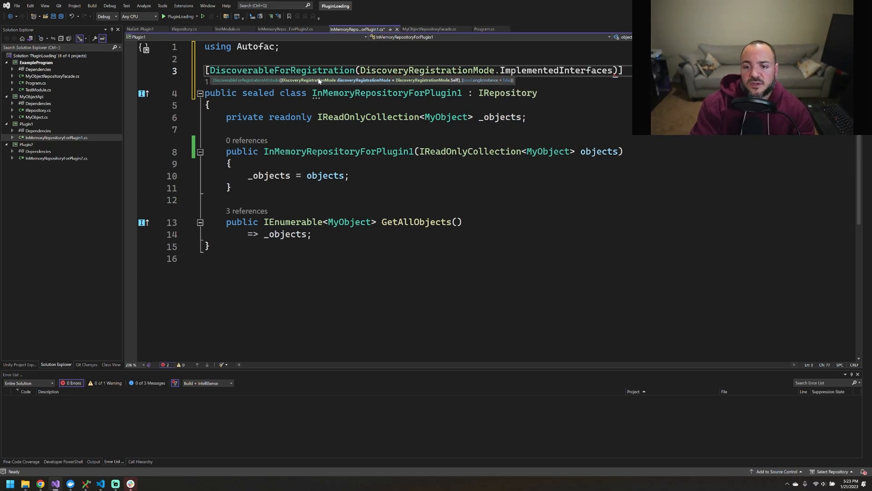
pyautogui.write(',')
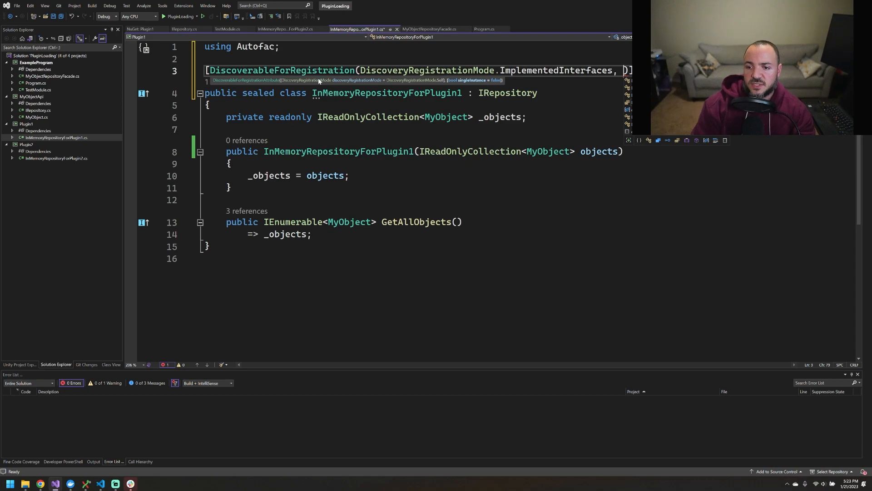
pyautogui.write('si')
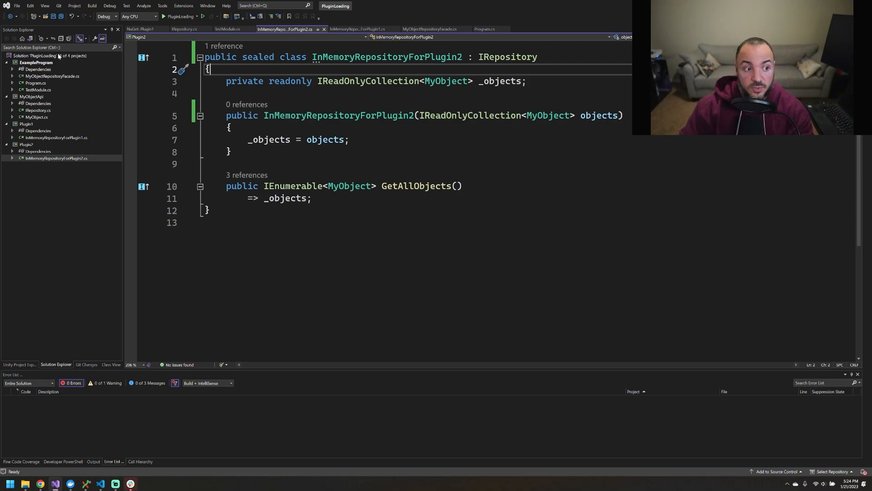
# - In Program.cs's assembly loop, begin typing containerBuilder.RegisterDiscoverableTypes(assembly) with IntelliSense
pyautogui.click(485, 29)
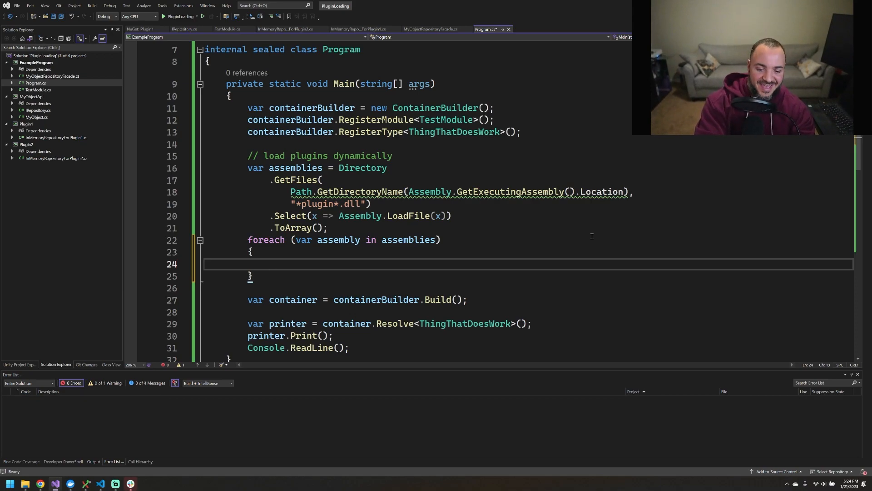
pyautogui.write('containerBuilder')
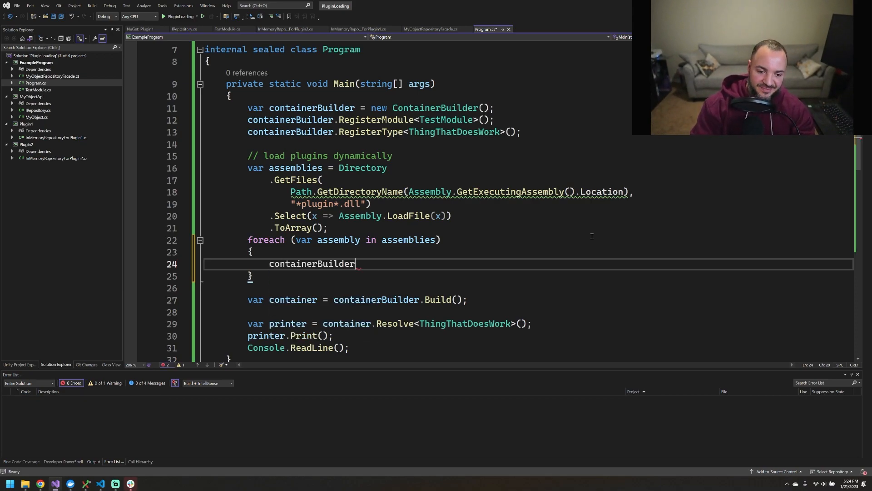
pyautogui.write('.Dis')
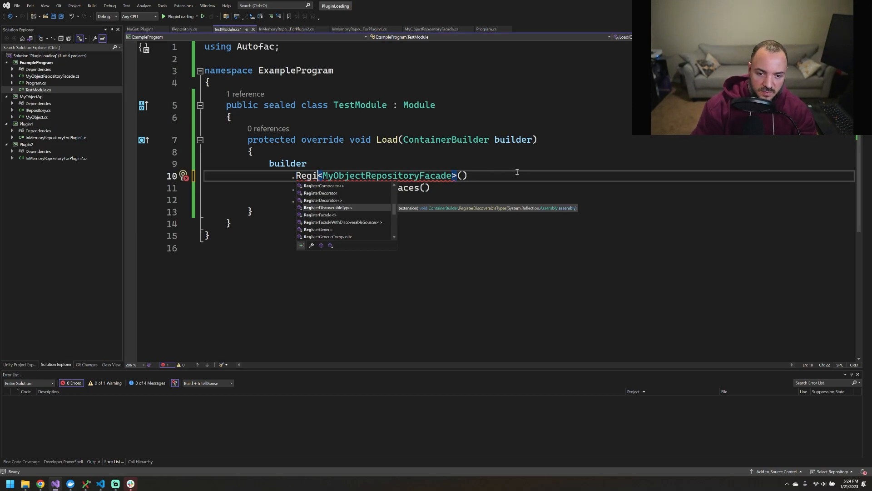
# - Write RegisterFacadeWithDiscoverableSources<MyObjectRepositoryFacade, IRepository>() in TestModule's Load, then return to Program.cs
pyautogui.write('FacadeWithDiscoverableSources')
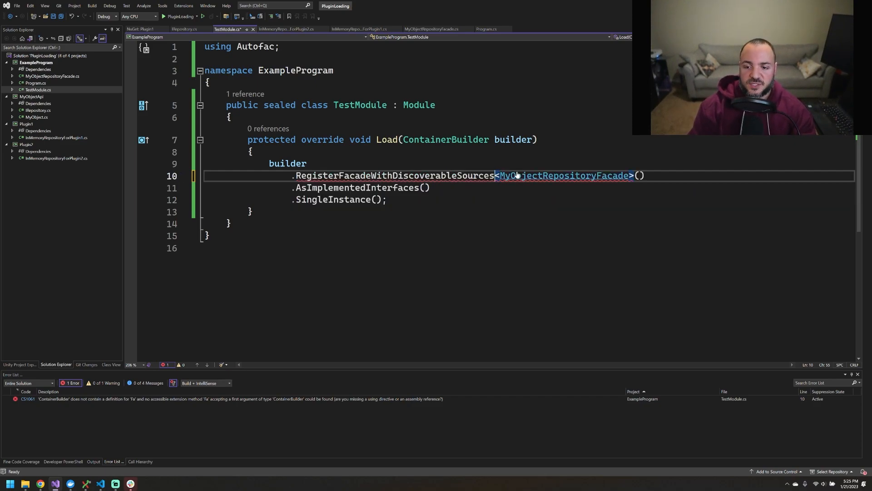
pyautogui.write(', Ir')
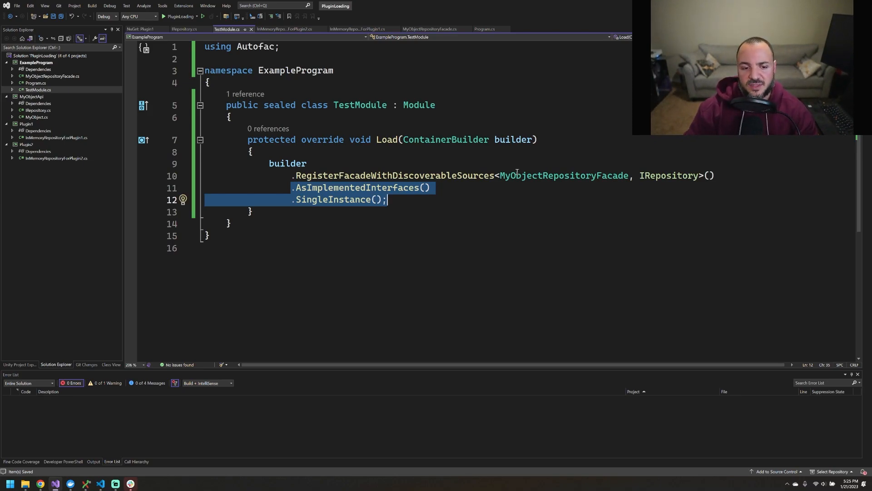
pyautogui.moveTo(393, 174)
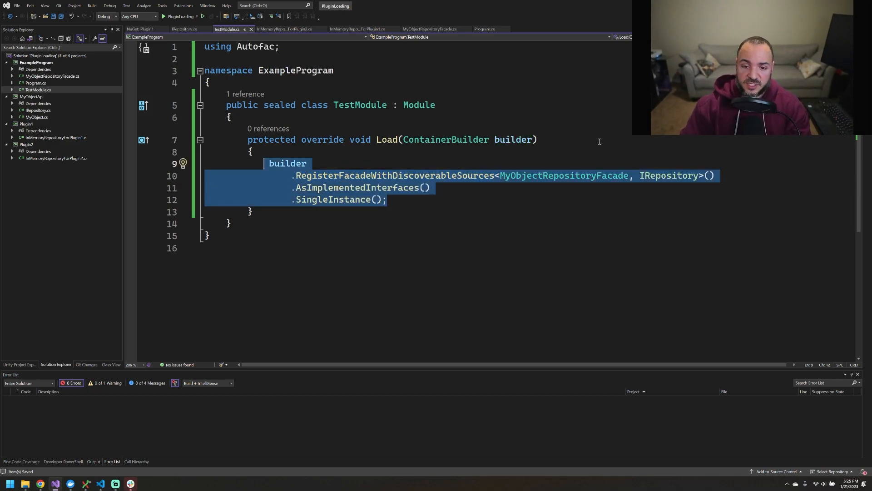
pyautogui.click(485, 29)
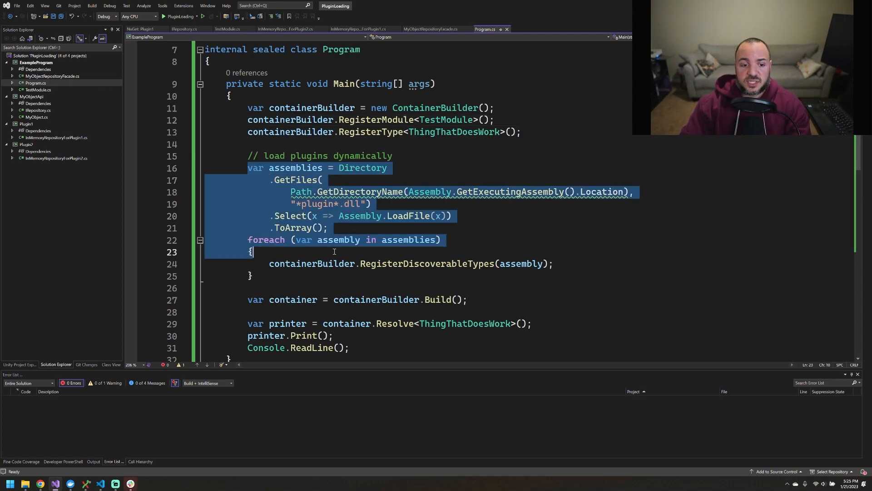
# - Review the plugin-loading code and Plugin1 repository constructor, then start debugging
pyautogui.click(329, 228)
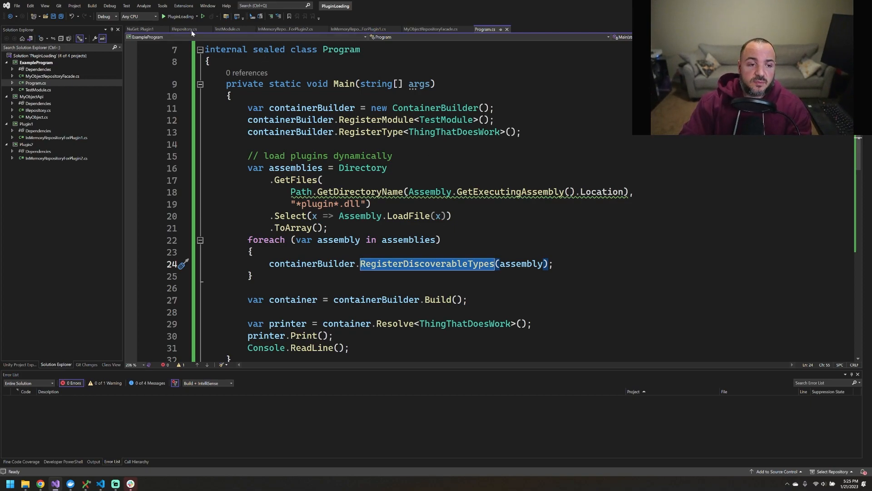
pyautogui.click(359, 30)
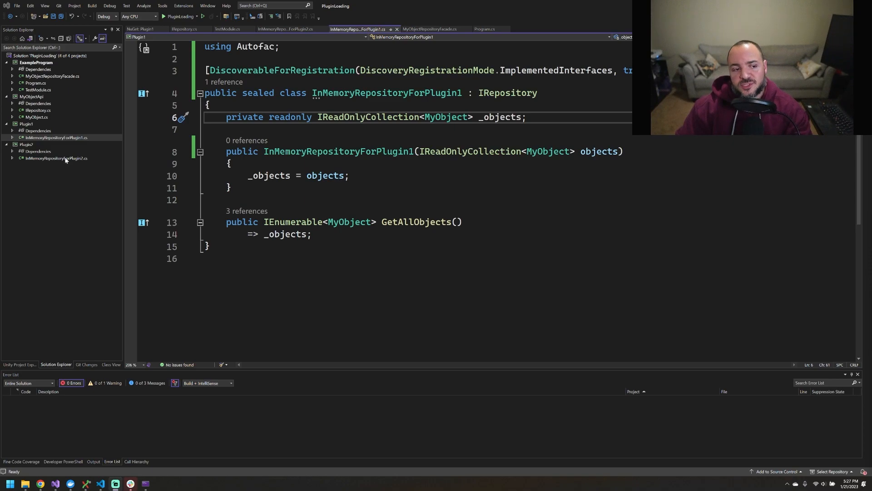
pyautogui.click(417, 152)
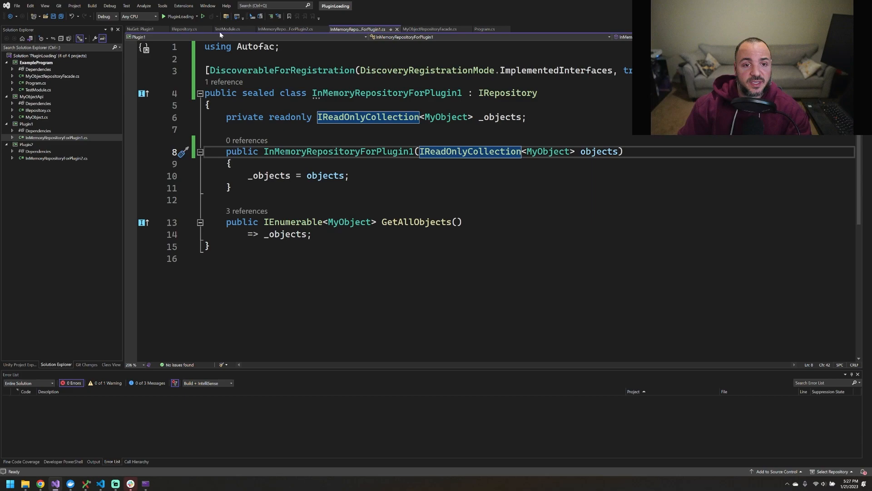
pyautogui.click(163, 17)
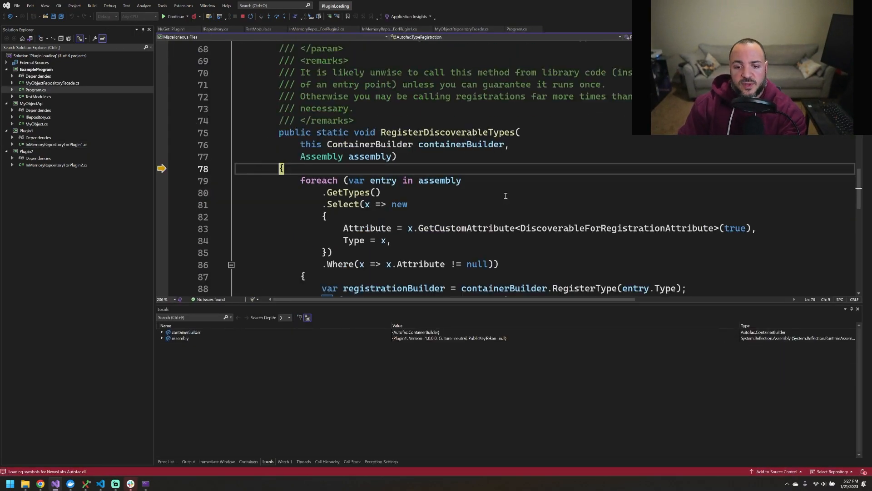
# - Step through registration, inspect the first repository's objects in Locals, and stop debugging
pyautogui.press('F10')
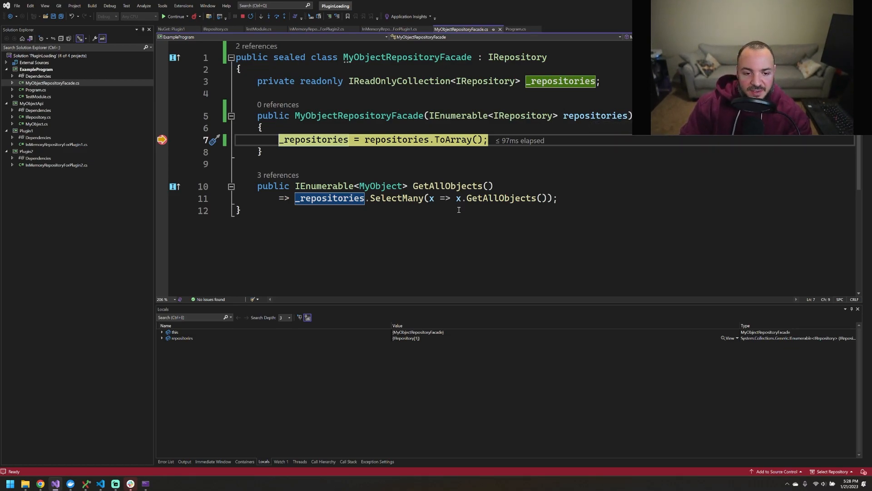
pyautogui.click(161, 338)
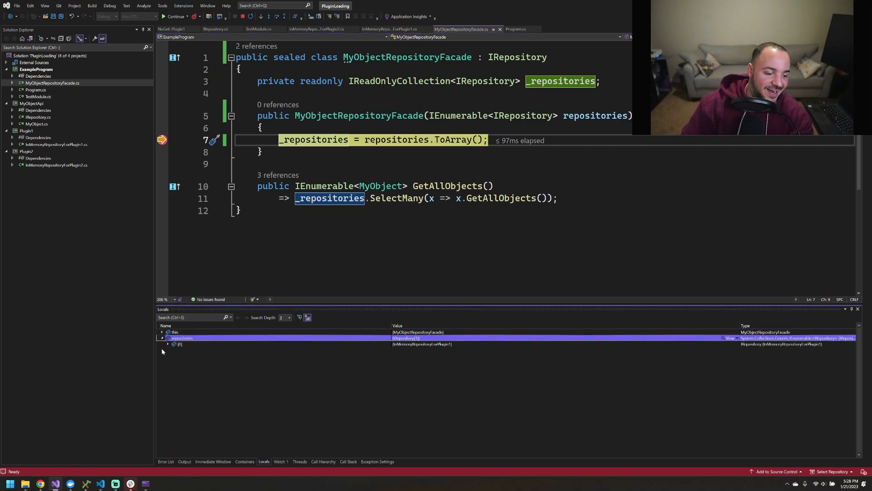
pyautogui.click(168, 344)
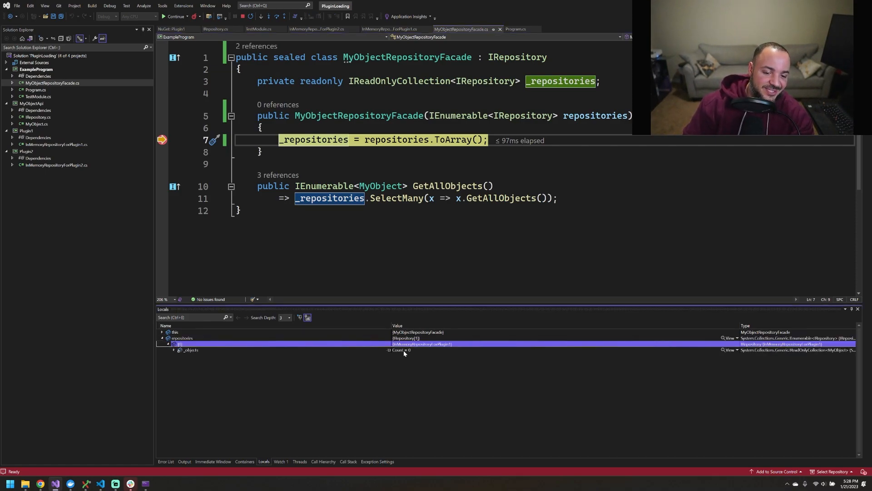
pyautogui.moveTo(749, 328)
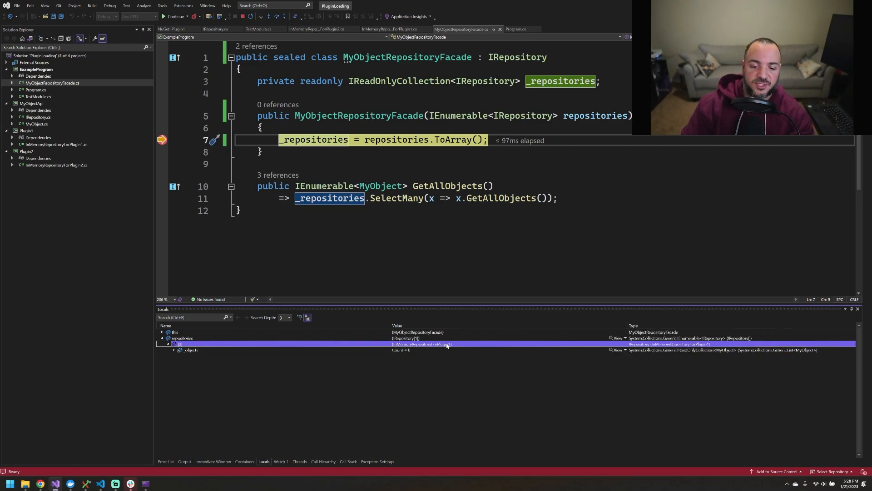
pyautogui.click(190, 349)
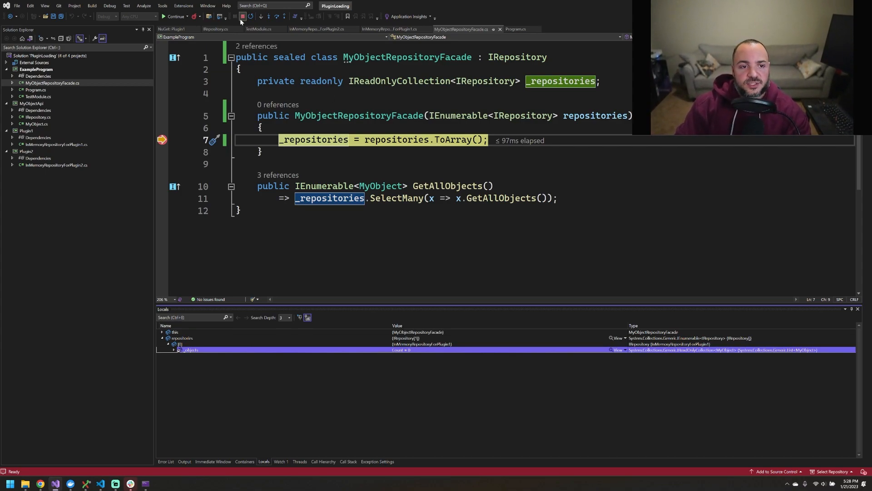
pyautogui.click(242, 16)
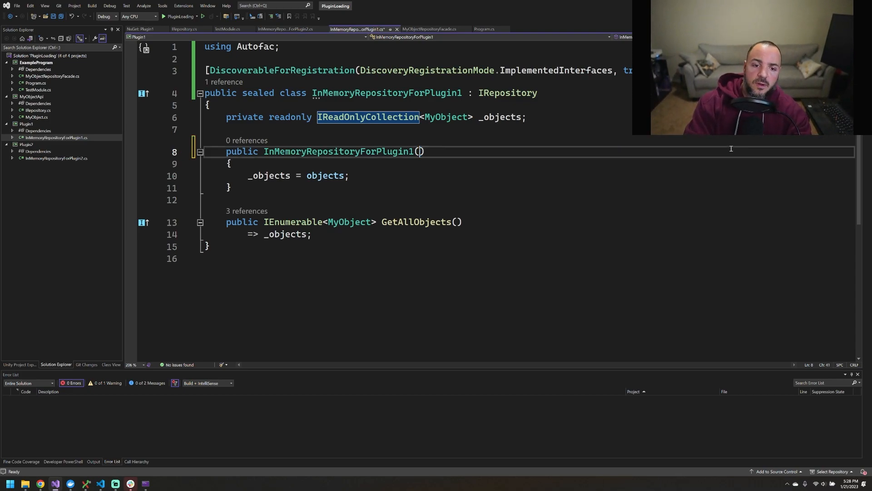
# - Fill the repository constructors with hardcoded MyObject entries like 'Plugin1 - A', then run
pyautogui.write('new MyO')
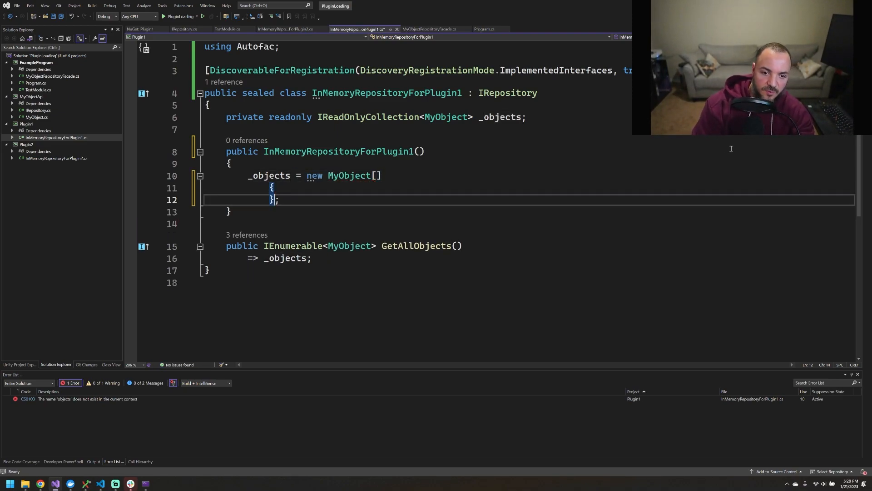
pyautogui.write('new MyObject("Plugin1 - A"),')
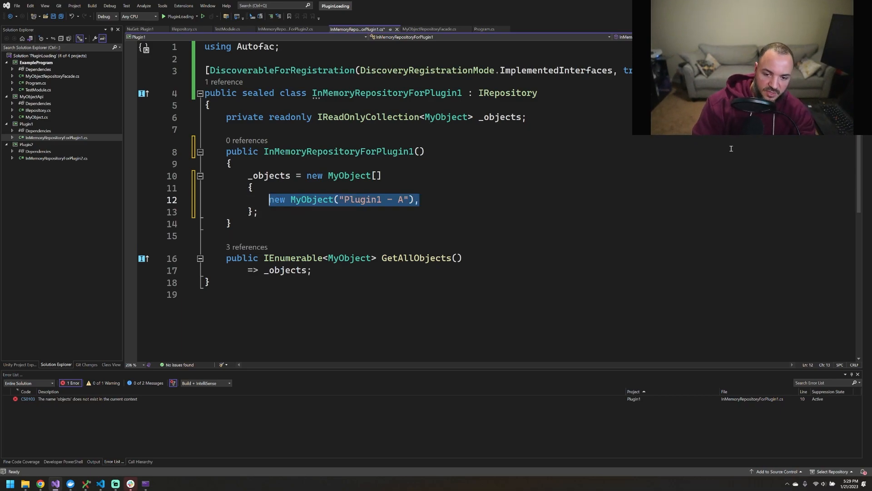
pyautogui.click(284, 29)
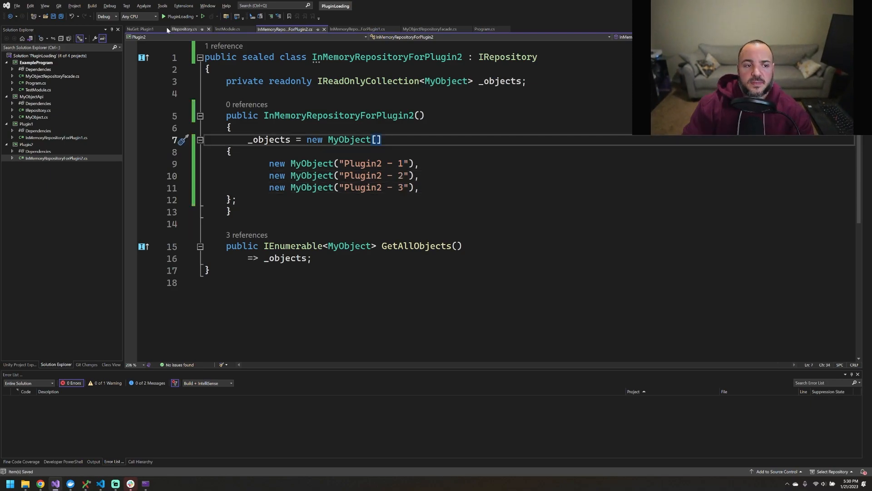
pyautogui.moveTo(179, 16)
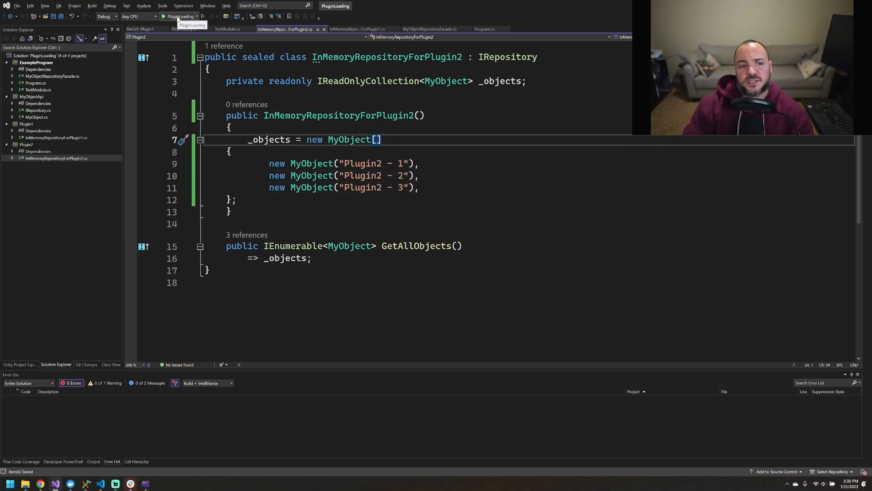
pyautogui.moveTo(184, 17)
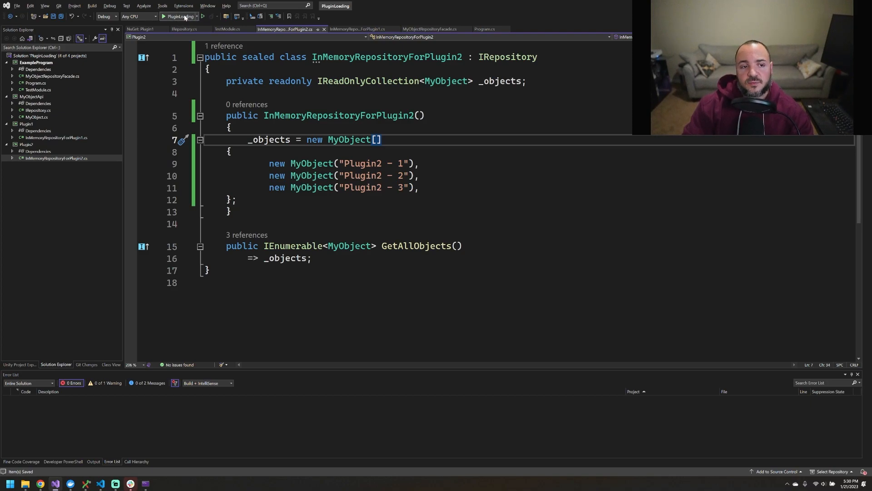
pyautogui.click(163, 16)
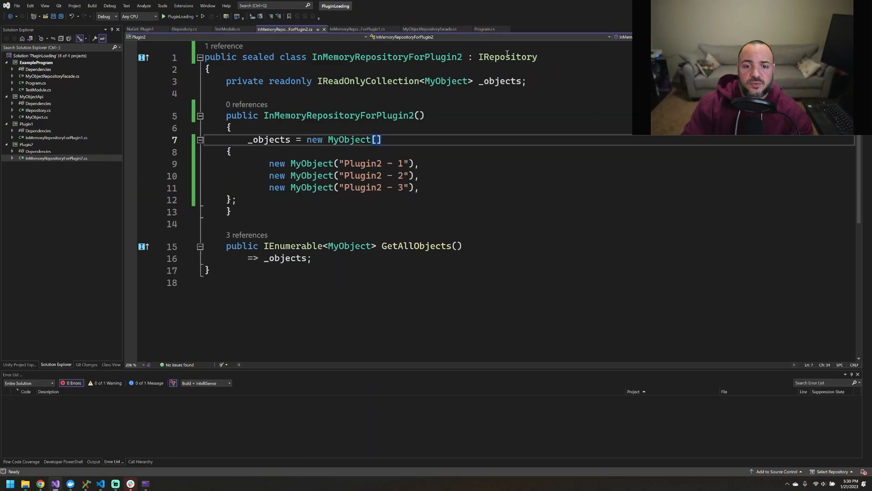
# - Add 'using Autofac;' to InMemoryRepositoryForPlugin2.cs and position above the class
pyautogui.write('using Autofac;')
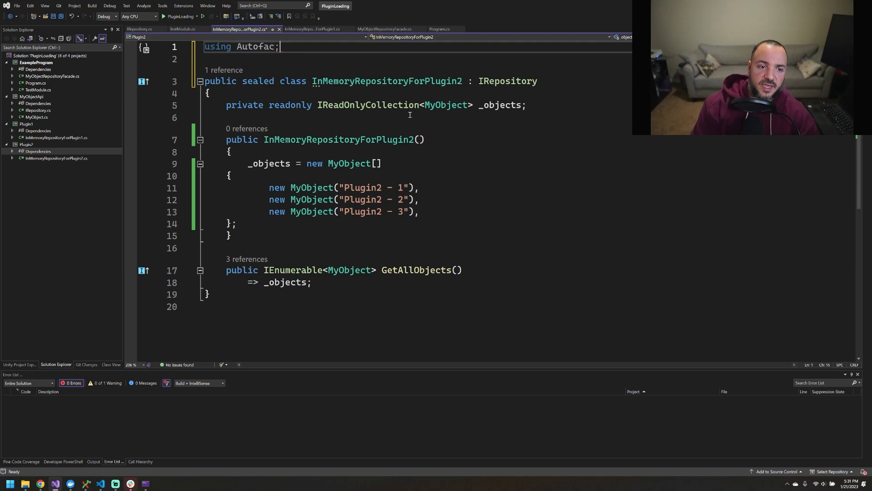
pyautogui.press('enter')
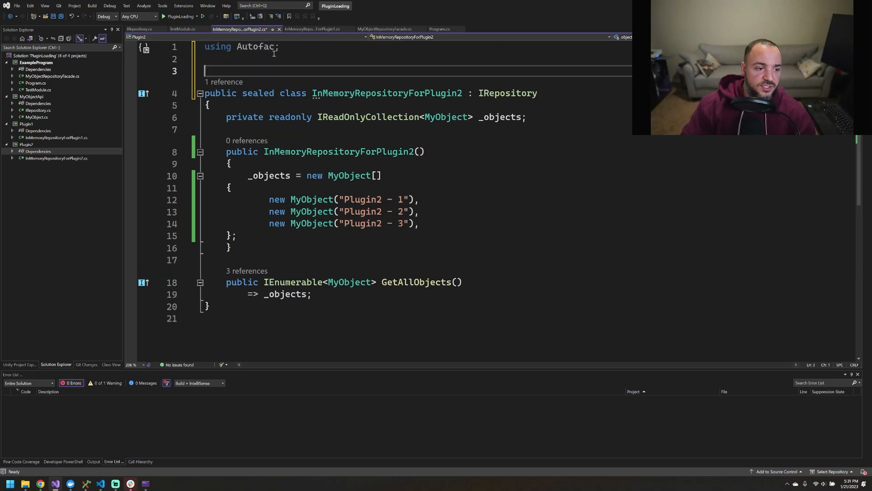
pyautogui.click(313, 29)
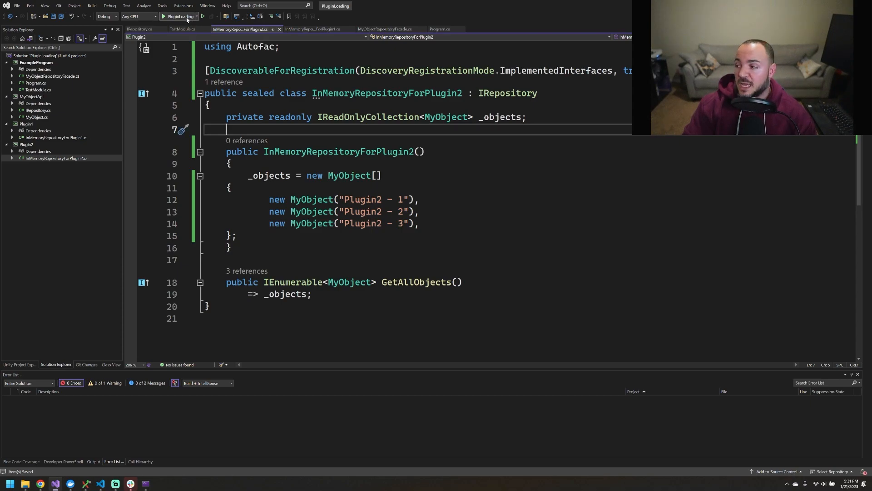
# - Run PluginLoading to list Plugin1 A–C and Plugin2 1–3 in the console
pyautogui.click(179, 17)
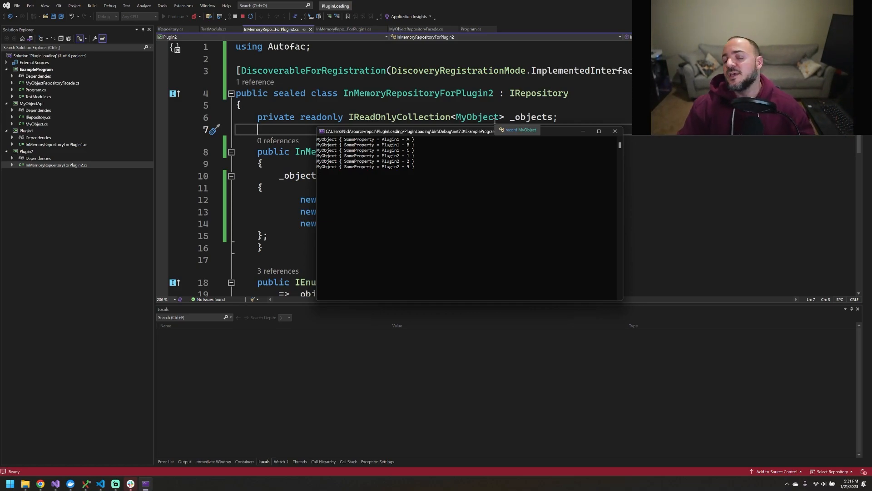
pyautogui.moveTo(413, 171)
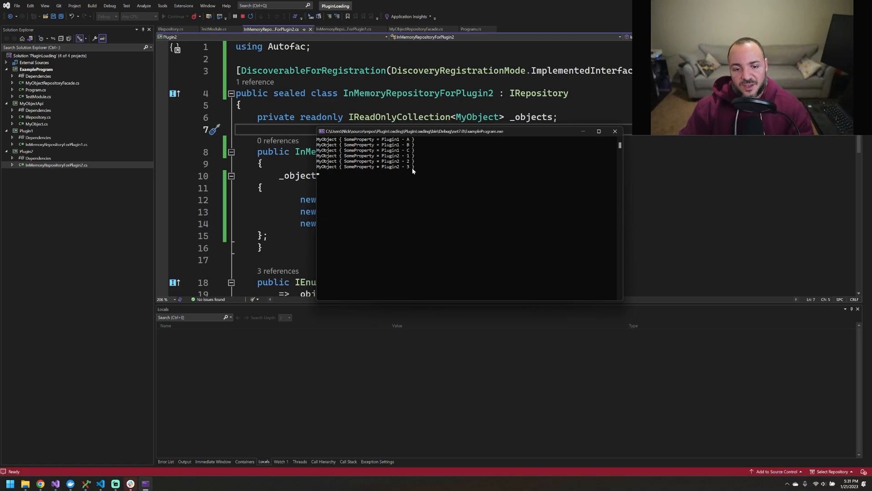